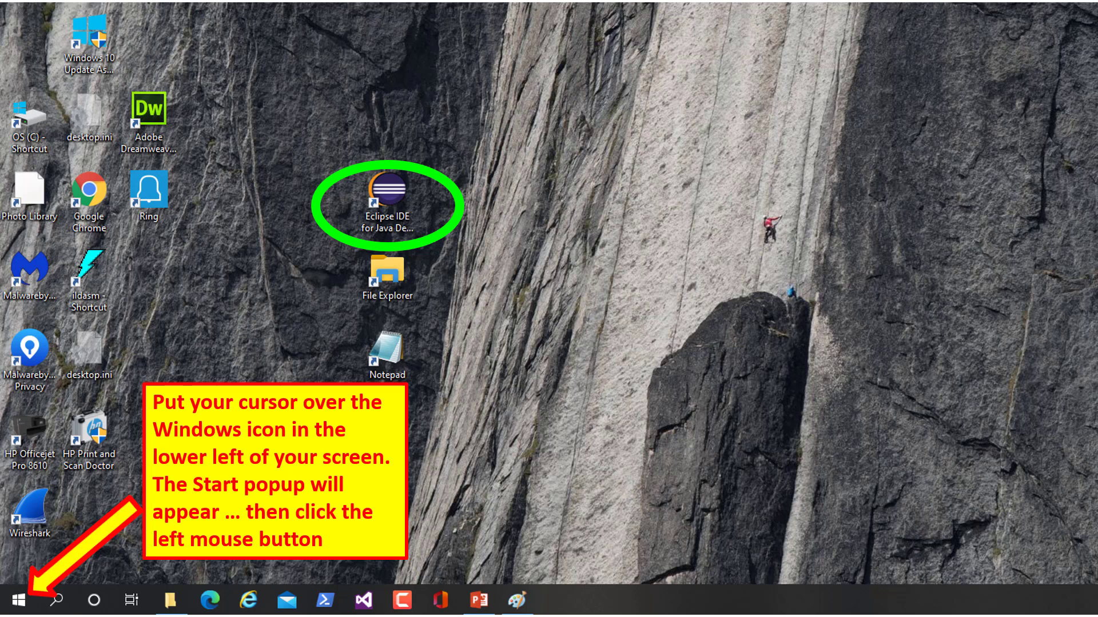
# Open the Windows Start menu and scroll the app list to the Eclipse folder.
pyautogui.click(12, 598)
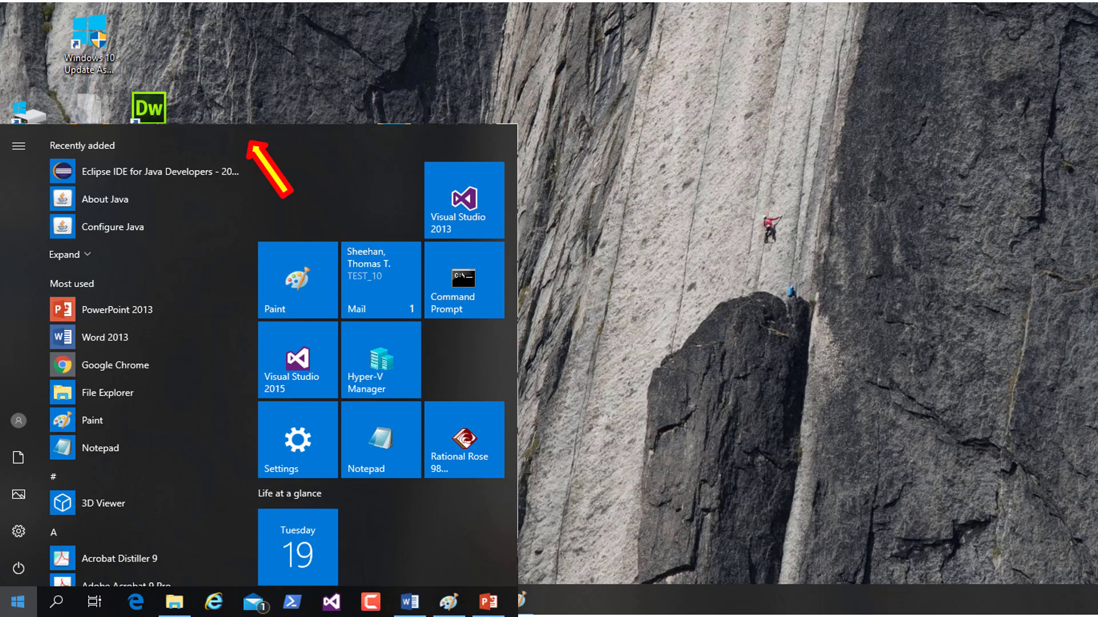
pyautogui.scroll(-3)
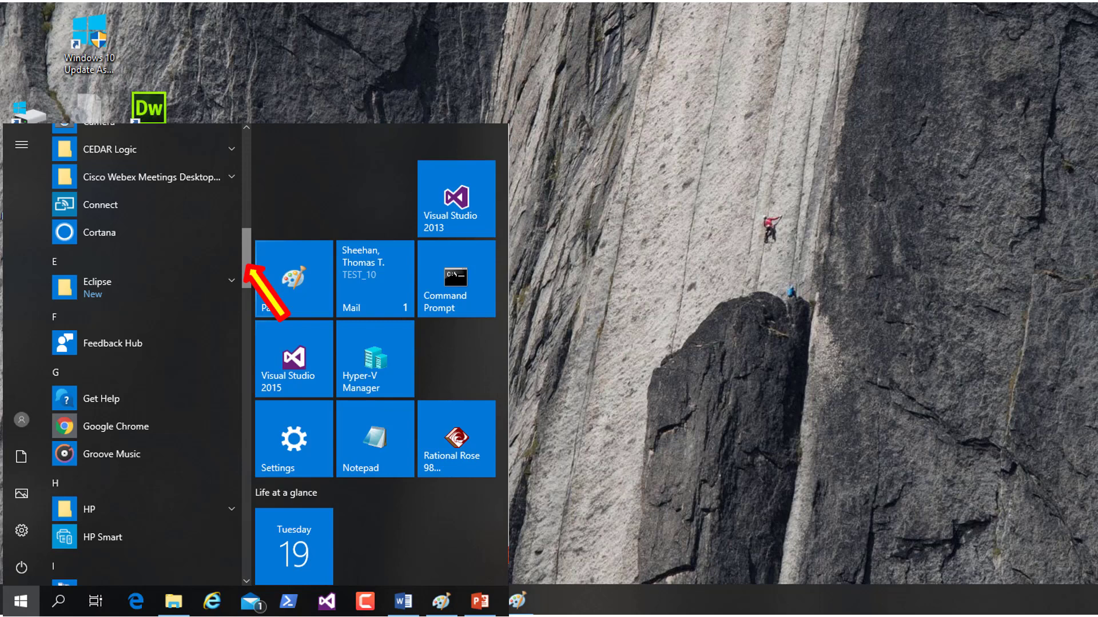
# Pin Eclipse IDE for Java Developers to Start and drag its shortcut to the desktop.
pyautogui.click(114, 287)
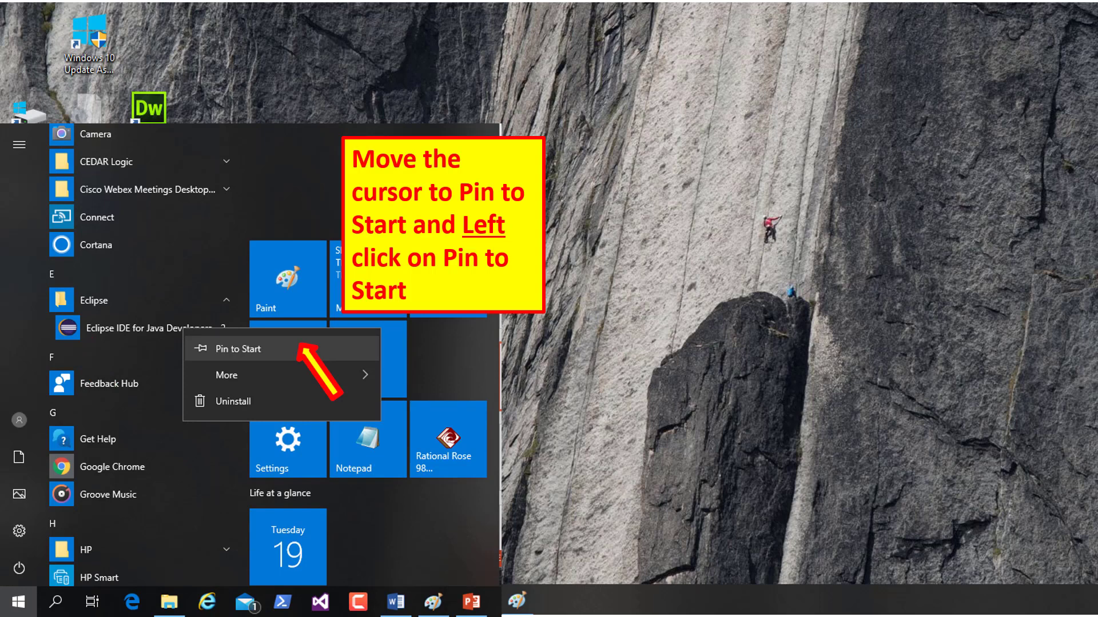
pyautogui.click(237, 349)
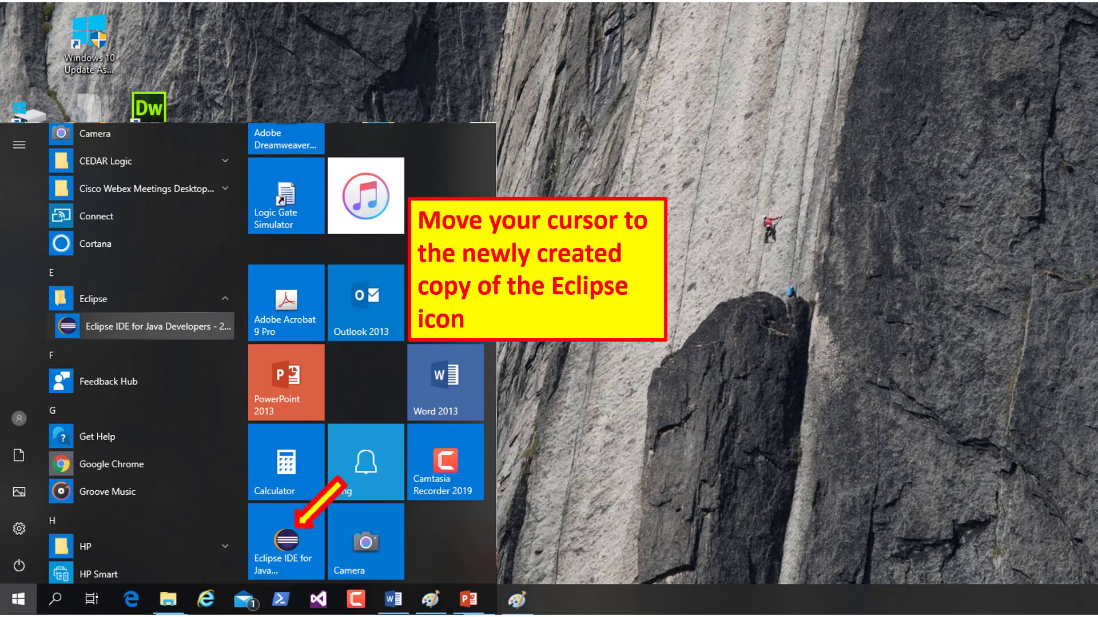
pyautogui.moveTo(285, 539); pyautogui.dragTo(493, 206)
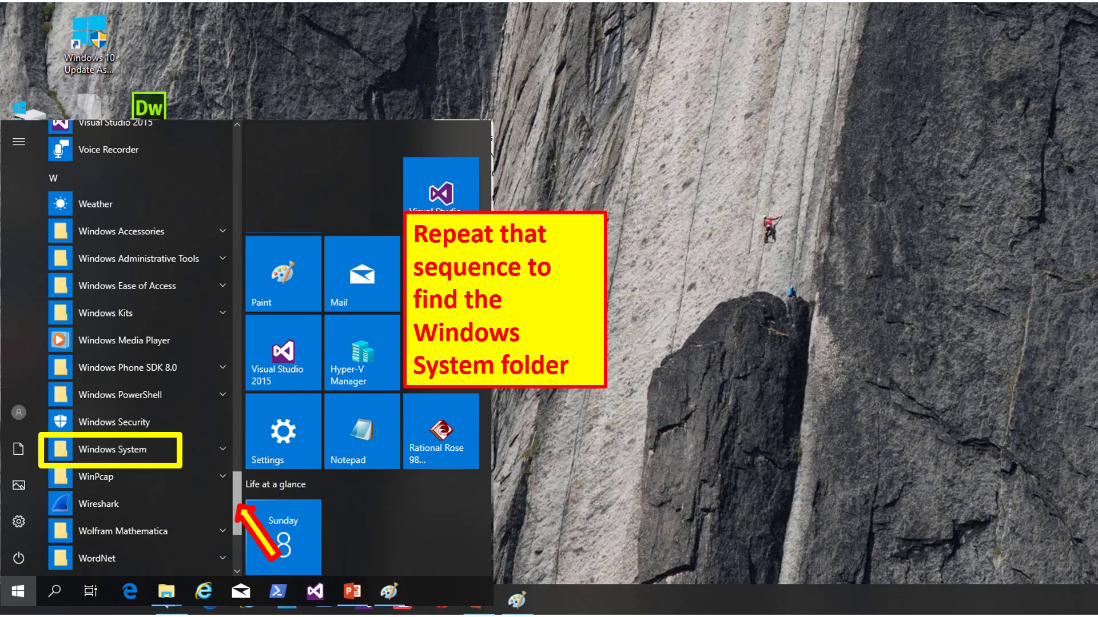
# Expand the Windows System folder and bring up File Explorer's options.
pyautogui.click(111, 449)
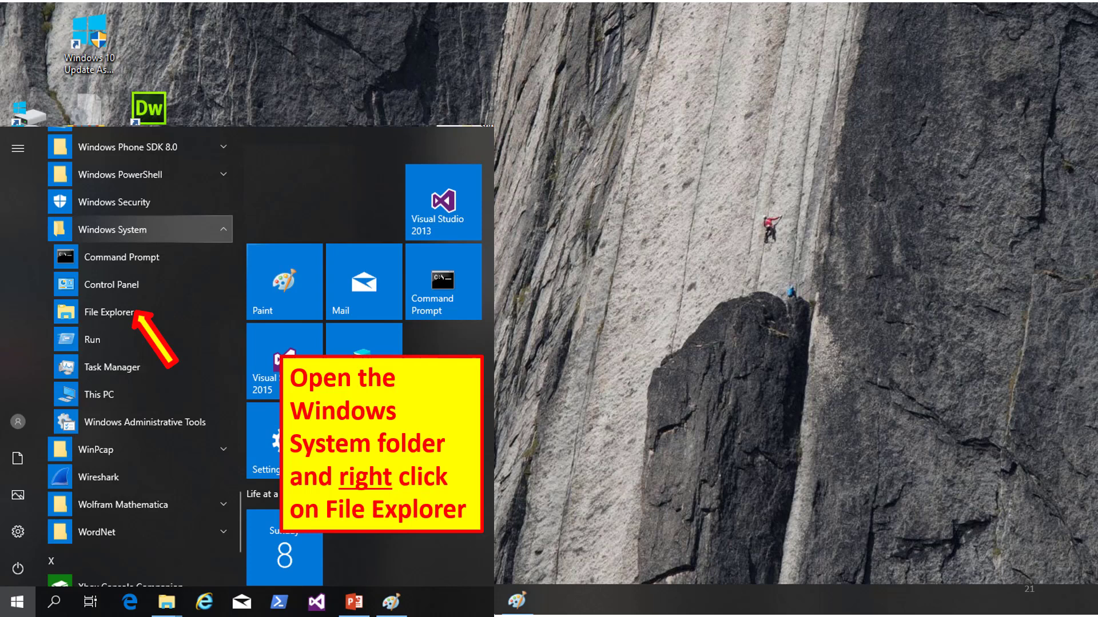
pyautogui.rightClick(109, 312)
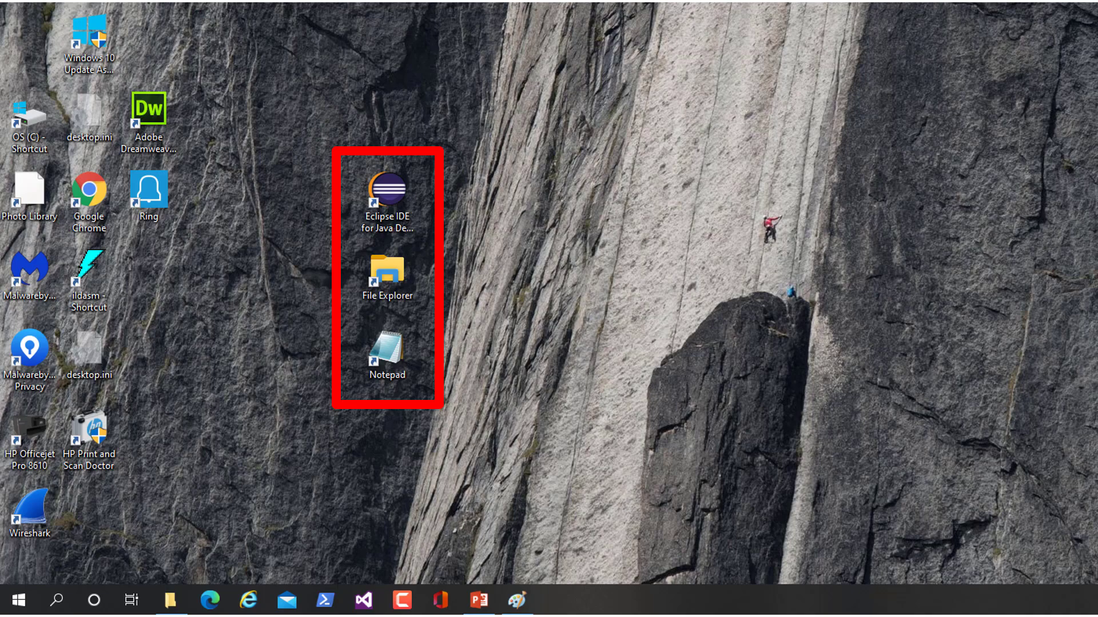
# Launch Eclipse from the desktop shortcut with workspace C:\Java_1.
pyautogui.doubleClick(385, 199)
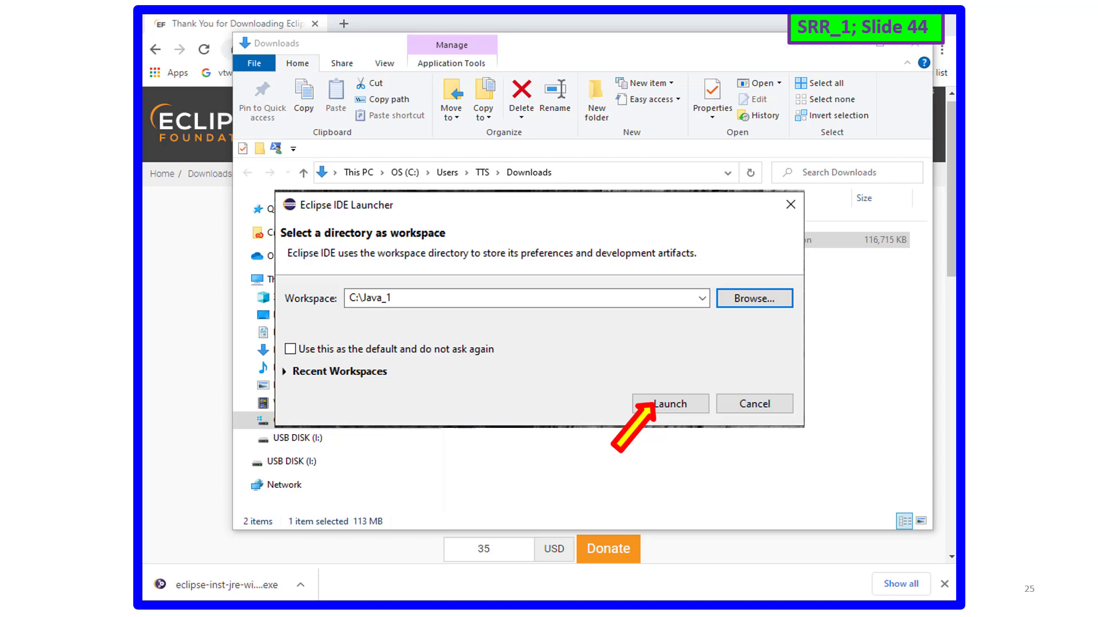
pyautogui.click(670, 404)
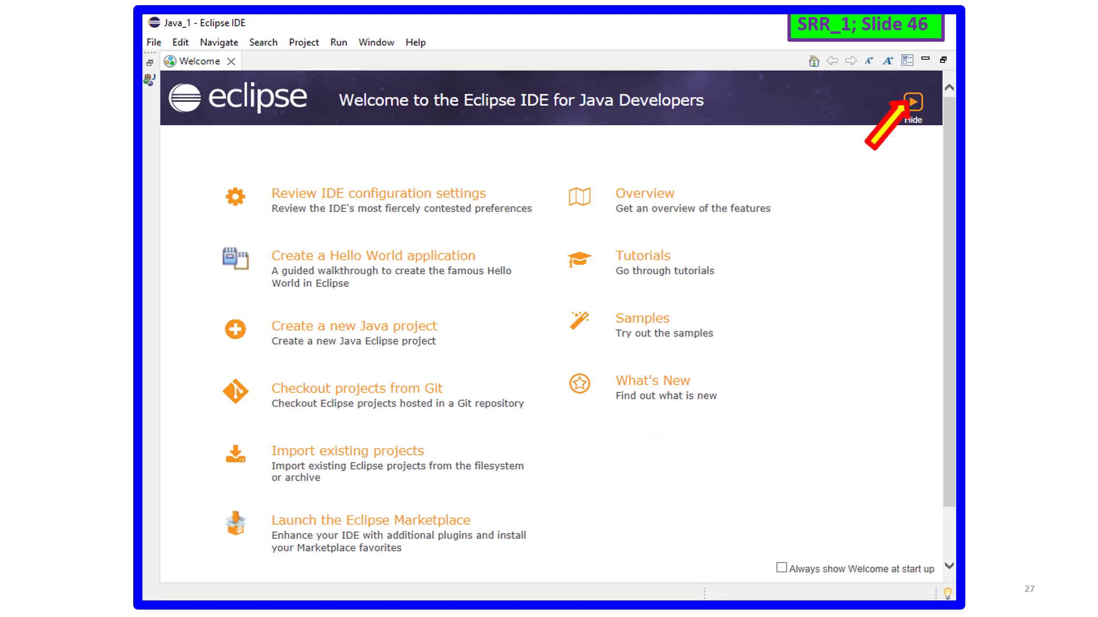
# Hide the Welcome page, minimize Eclipse, then double-click the Eclipse desktop shortcut.
pyautogui.click(915, 100)
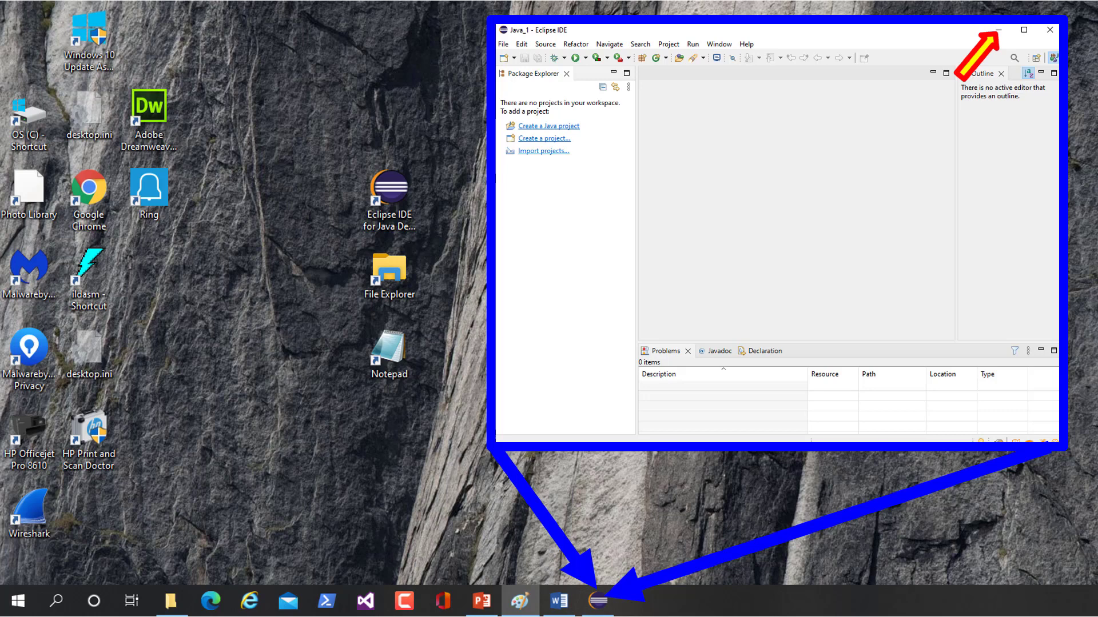
pyautogui.click(1002, 30)
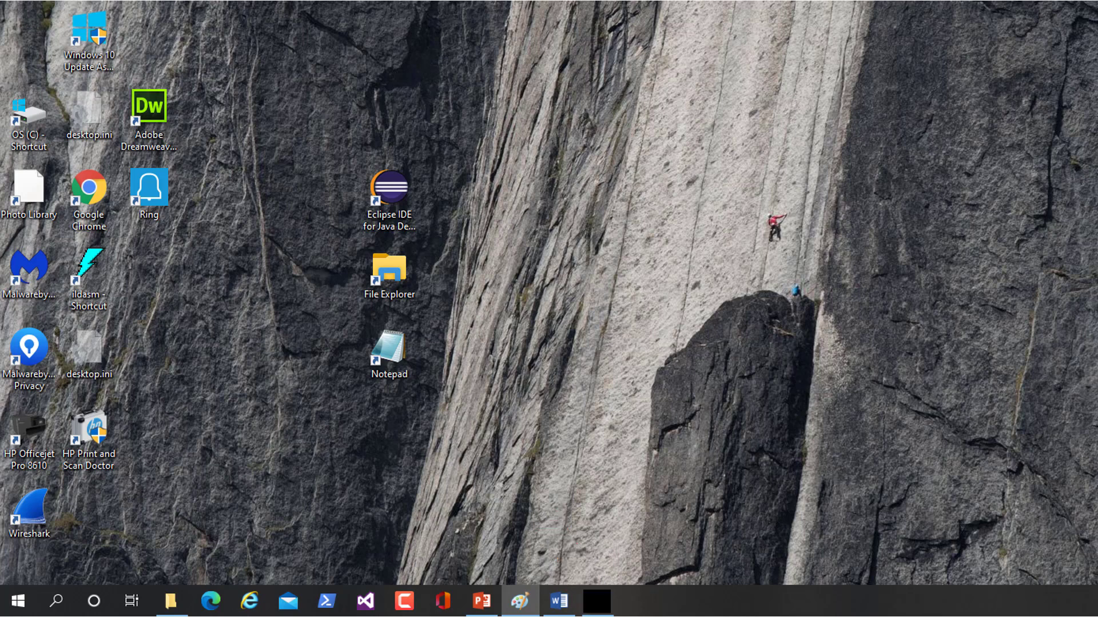
pyautogui.doubleClick(390, 190)
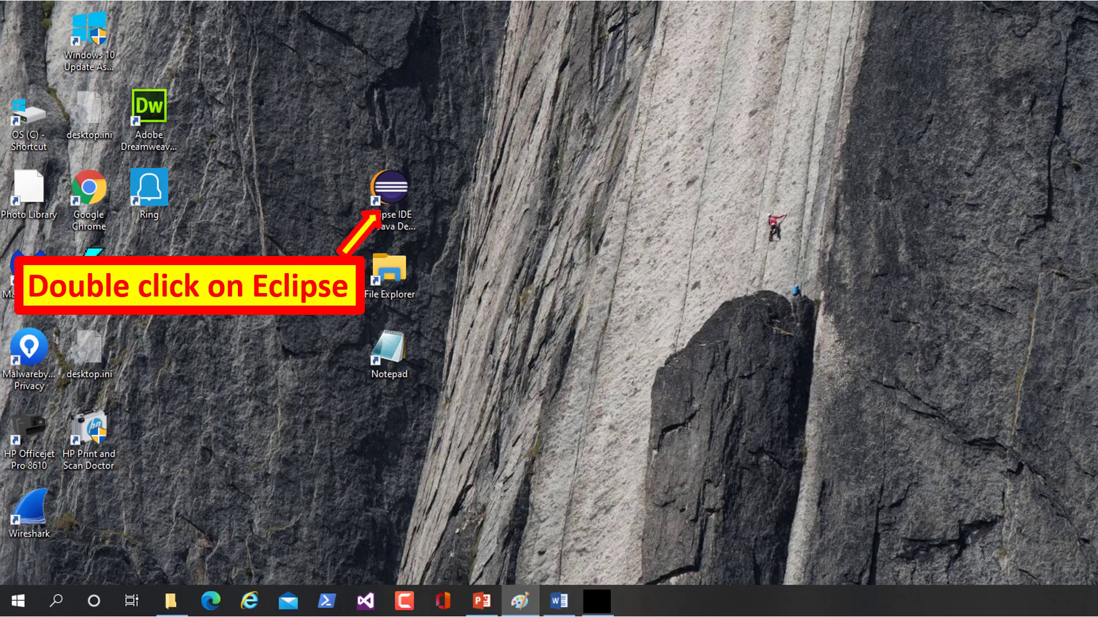
# Start Eclipse again from its desktop shortcut to reach the workspace launcher.
pyautogui.doubleClick(391, 187)
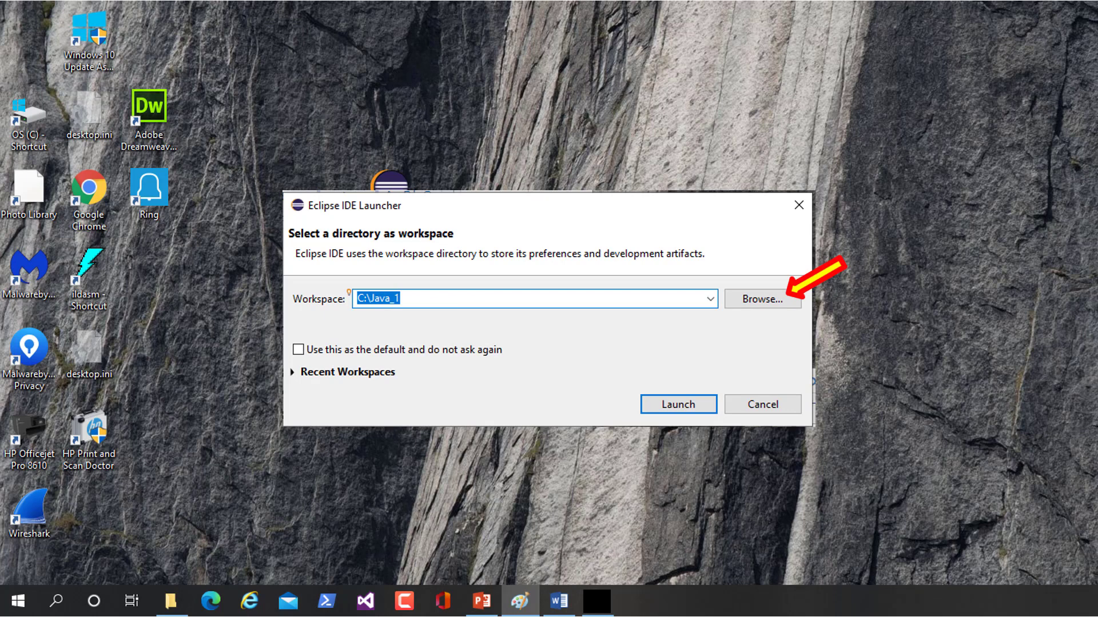
pyautogui.click(762, 300)
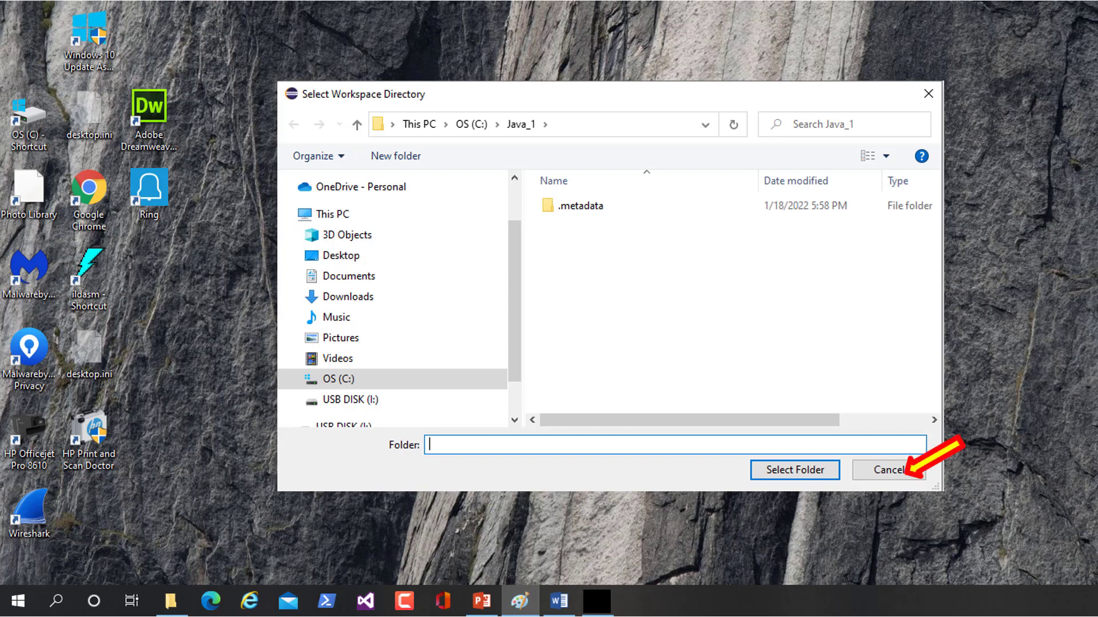
pyautogui.click(887, 470)
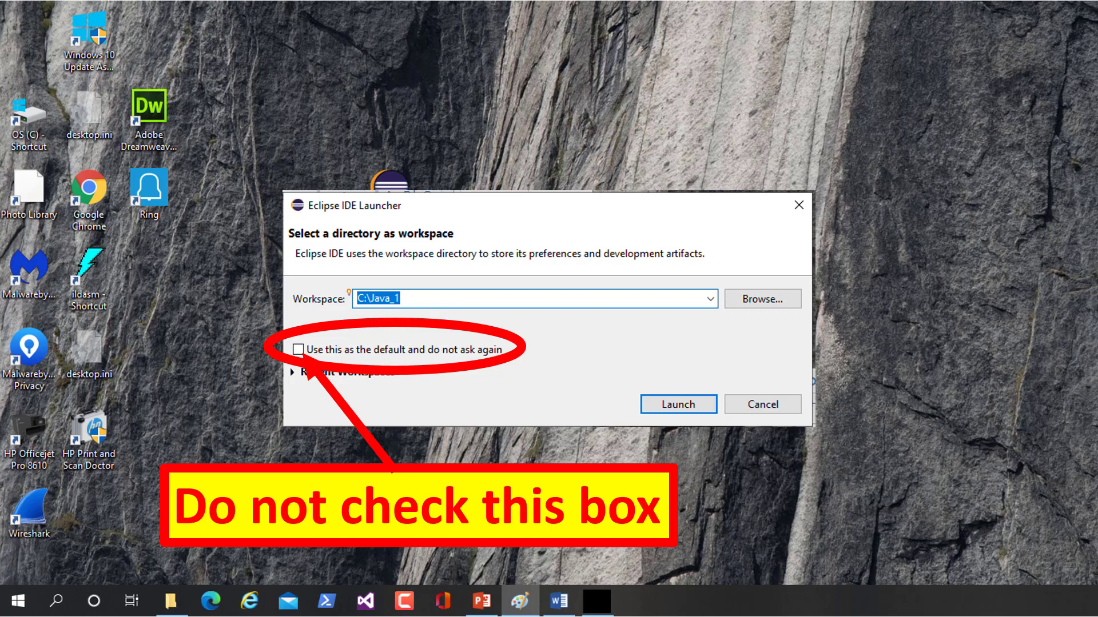
# Dismiss the Eclipse IDE Launcher without making C:\Java_1 the default.
pyautogui.click(678, 404)
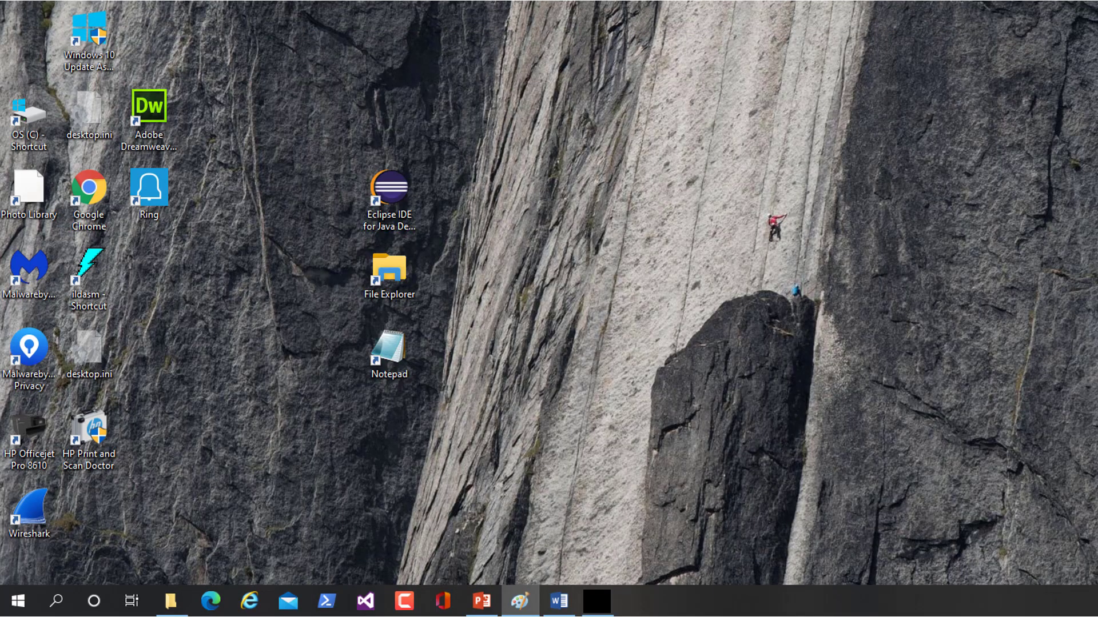
# Relaunch Eclipse from its desktop shortcut.
pyautogui.click(392, 189)
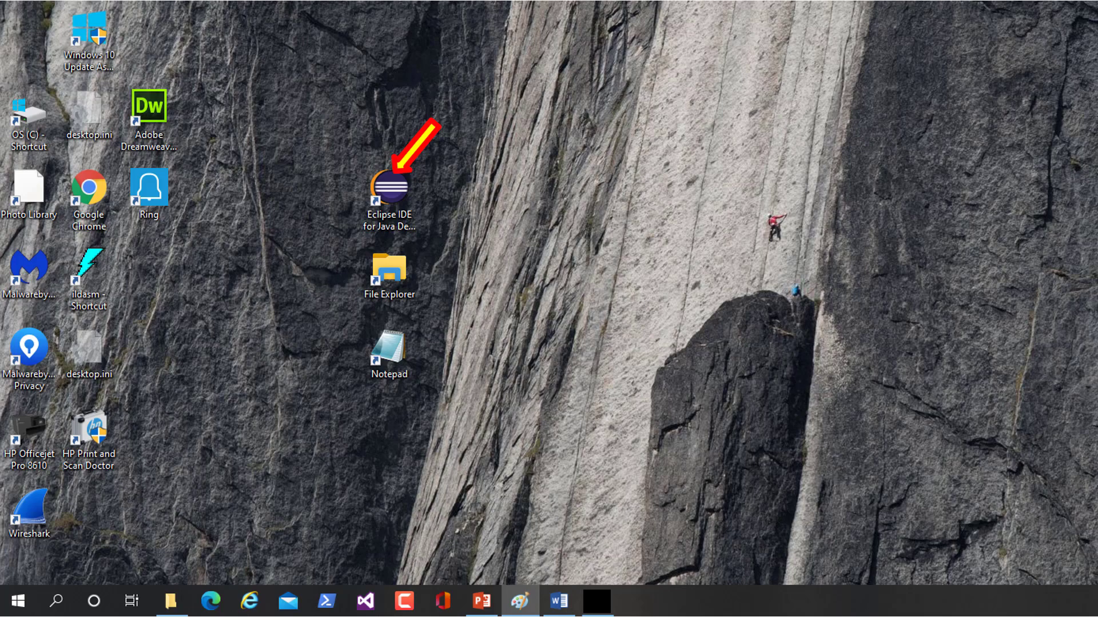
pyautogui.doubleClick(391, 188)
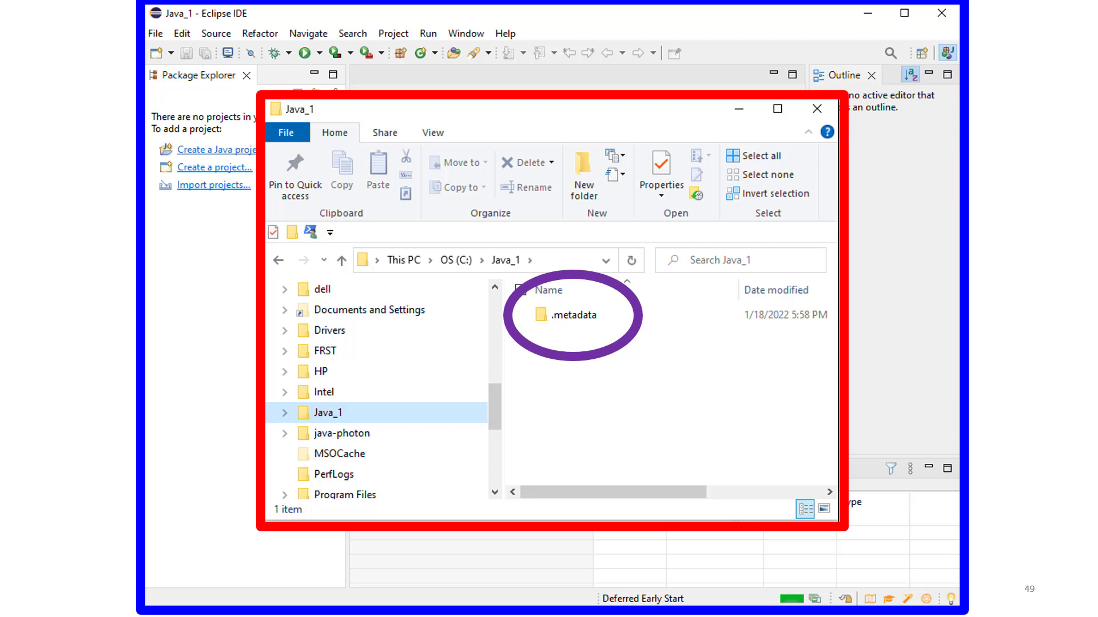
# Close the Java_1 File Explorer window and open Eclipse's File menu.
pyautogui.click(812, 109)
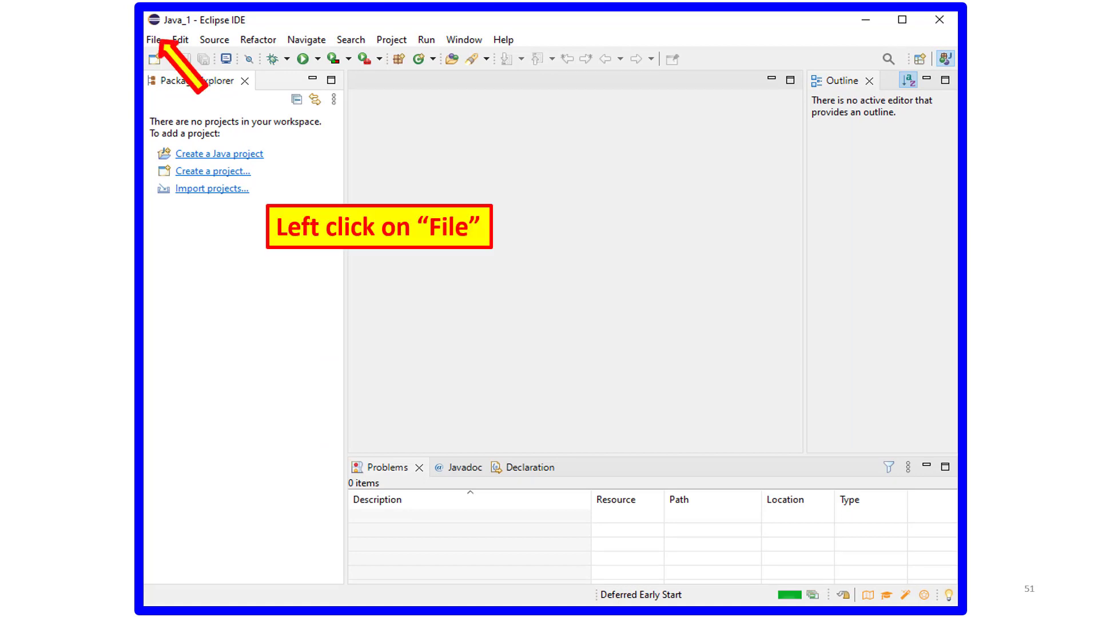
pyautogui.click(154, 40)
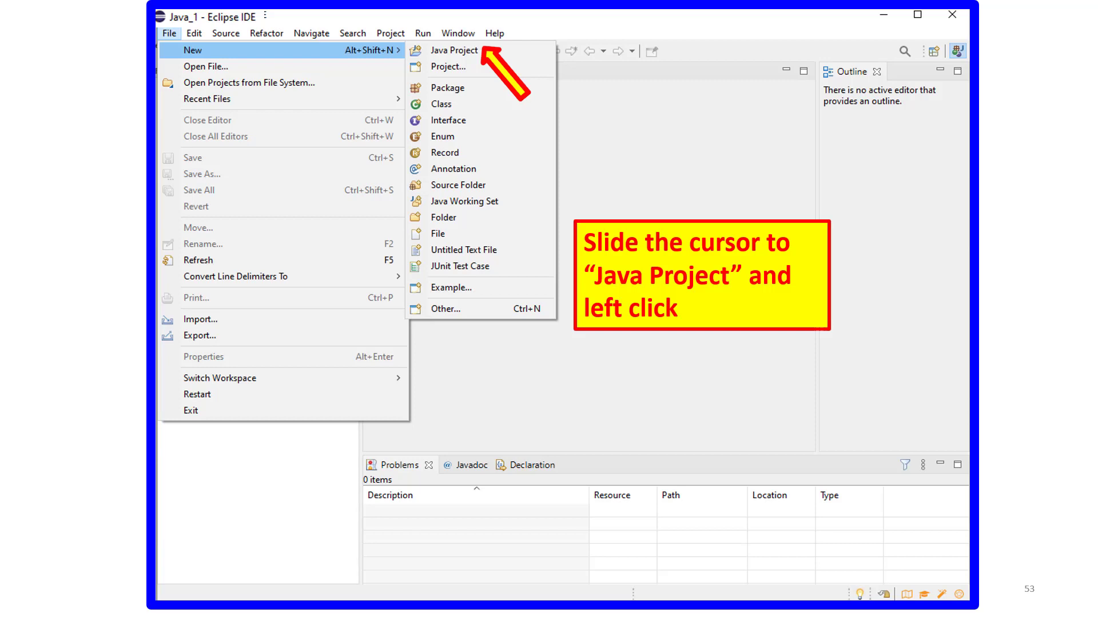
# Create the Java project Week_1_1 with default settings and generate module-info.java.
pyautogui.click(454, 50)
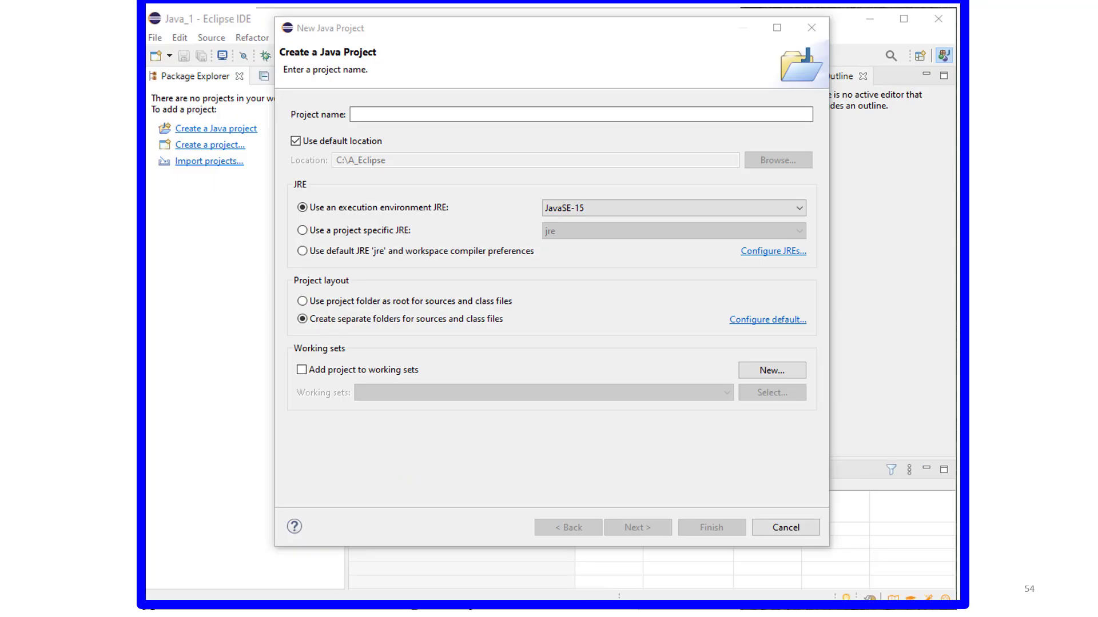
pyautogui.write('Week_1_1')
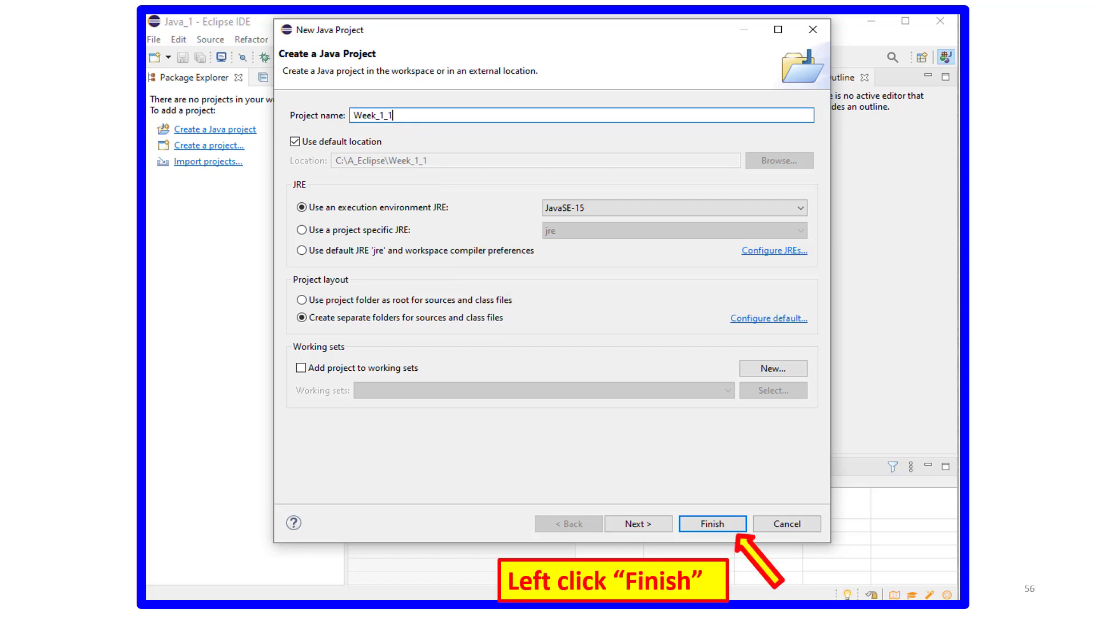
pyautogui.click(713, 524)
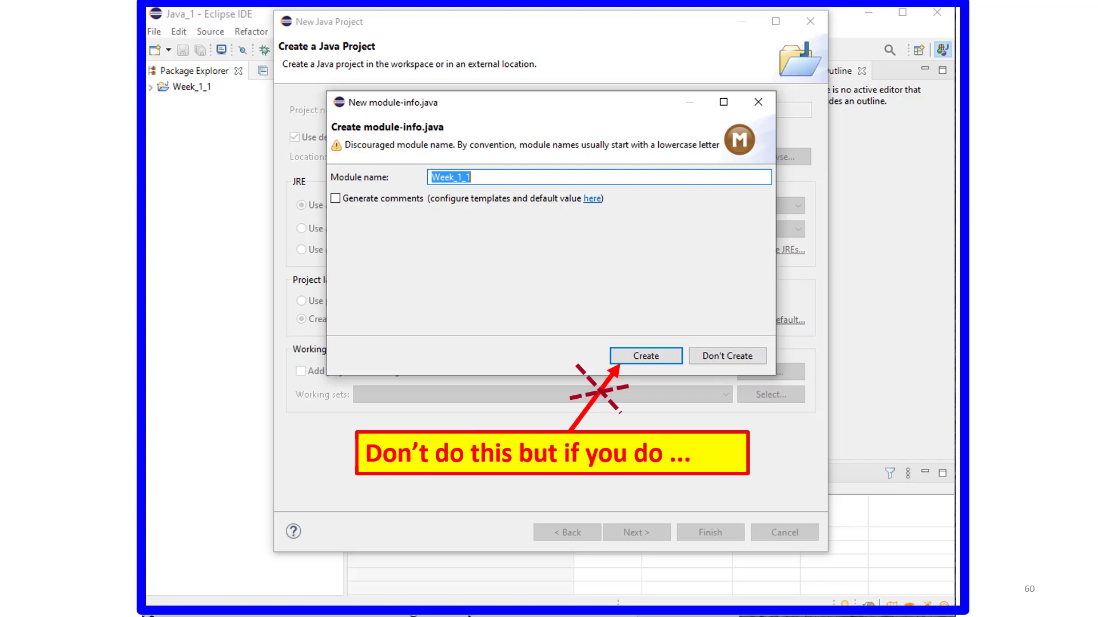
pyautogui.click(646, 355)
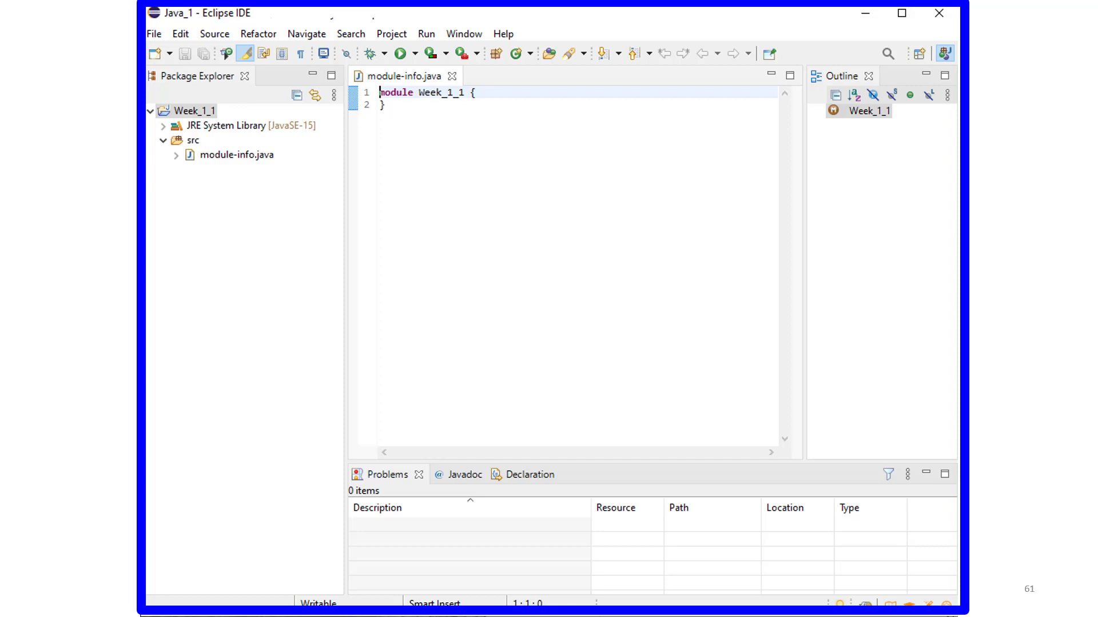
# Choose Delete on module-info.java under the Week_1_1 src folder.
pyautogui.click(229, 154)
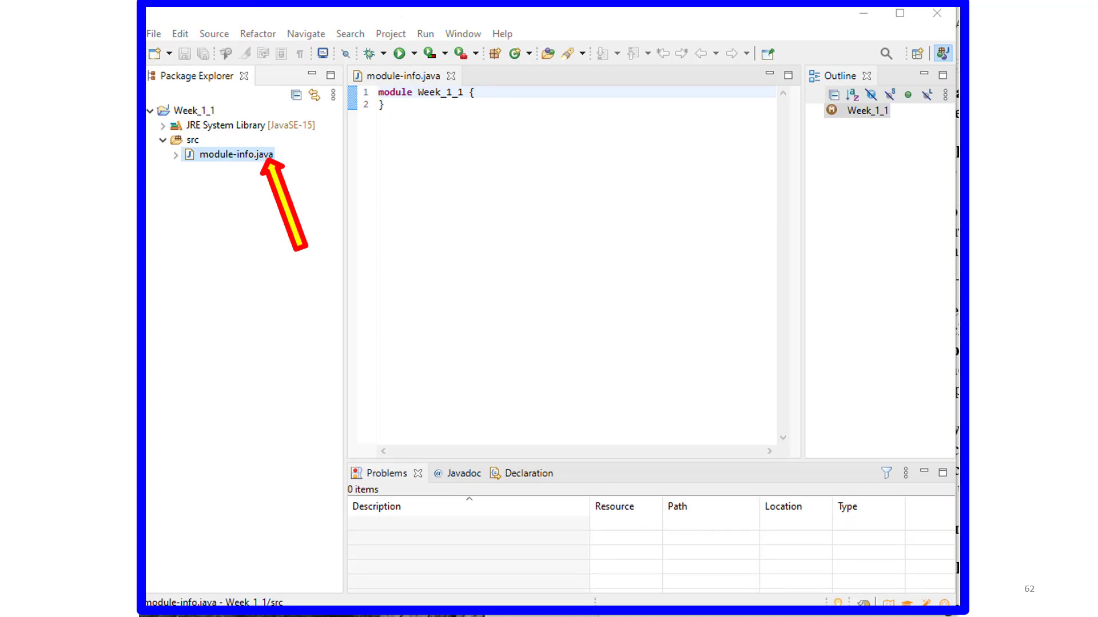
pyautogui.rightClick(233, 155)
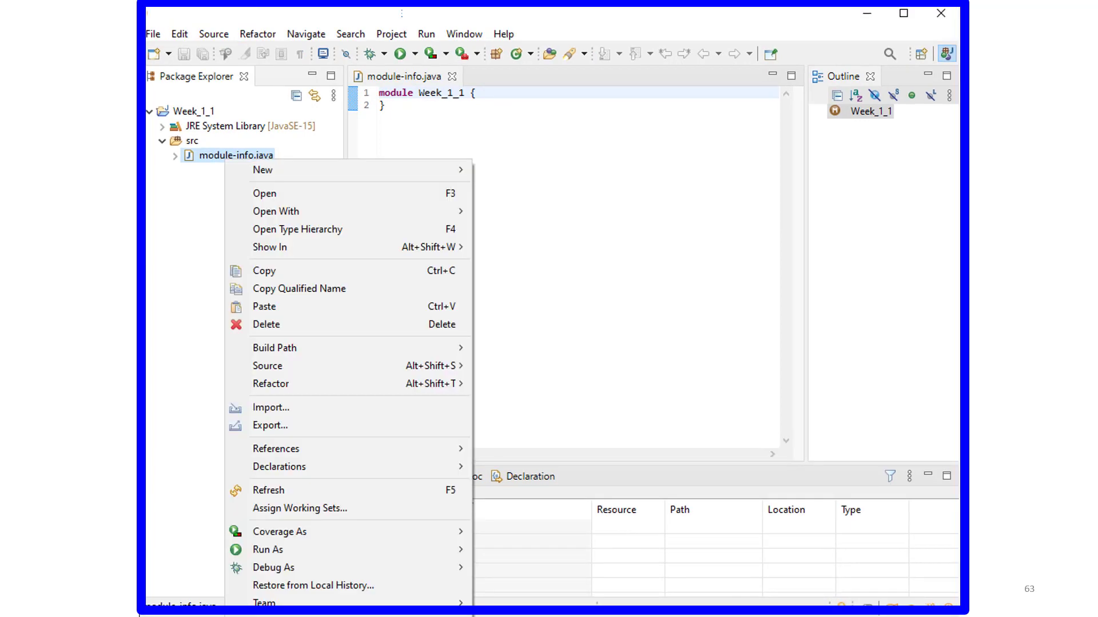
pyautogui.moveTo(275, 320)
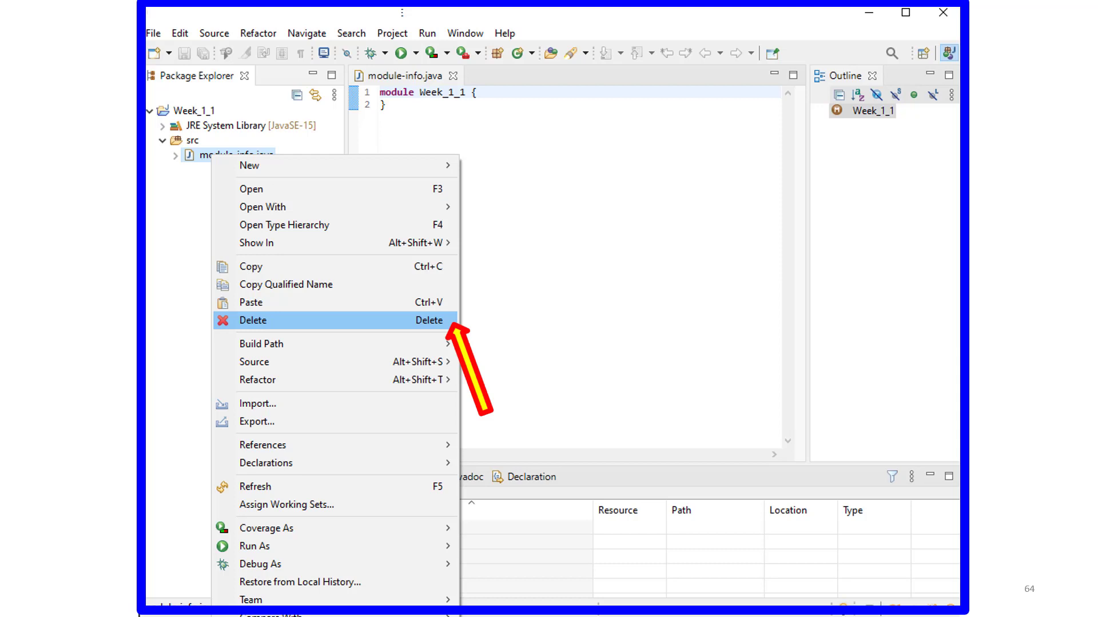
pyautogui.click(253, 320)
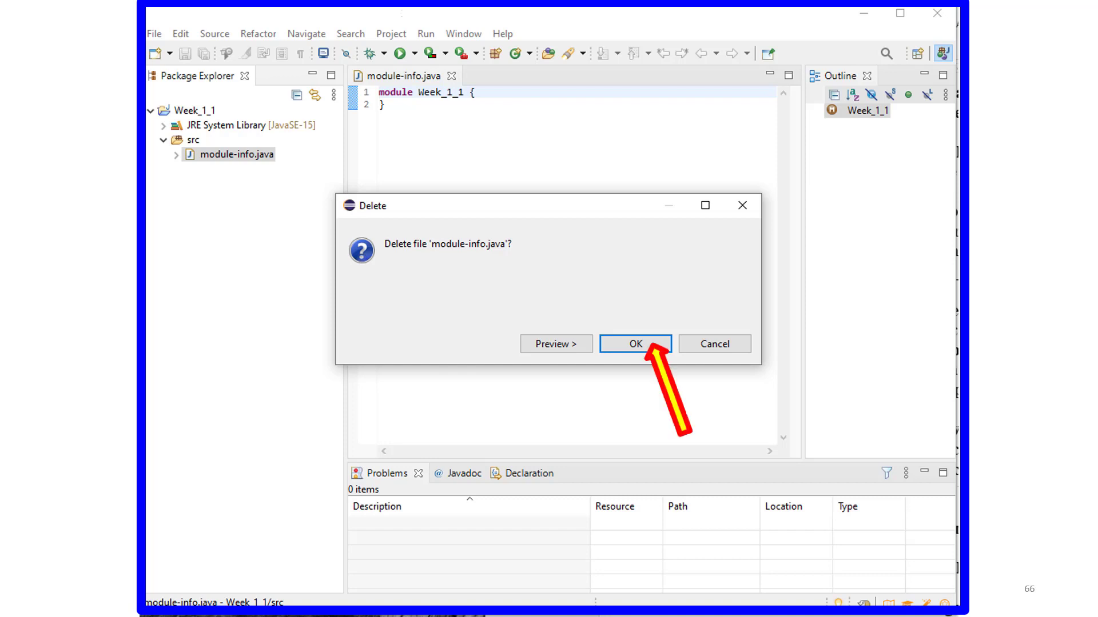
# Confirm deleting module-info.java, then select the Week_1_1 project.
pyautogui.click(635, 343)
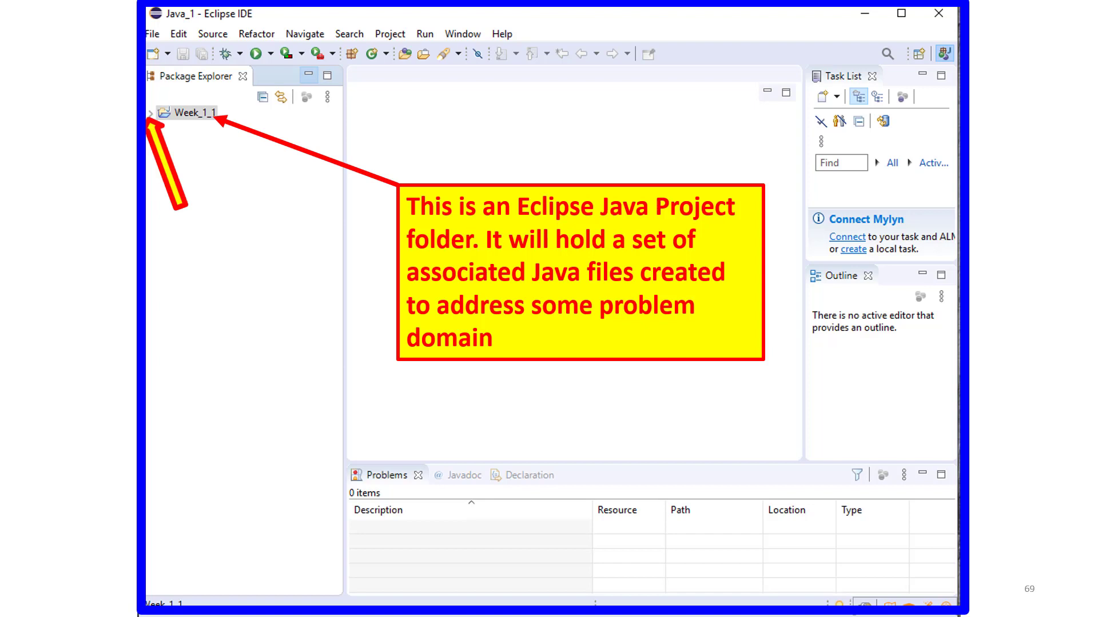
pyautogui.click(150, 112)
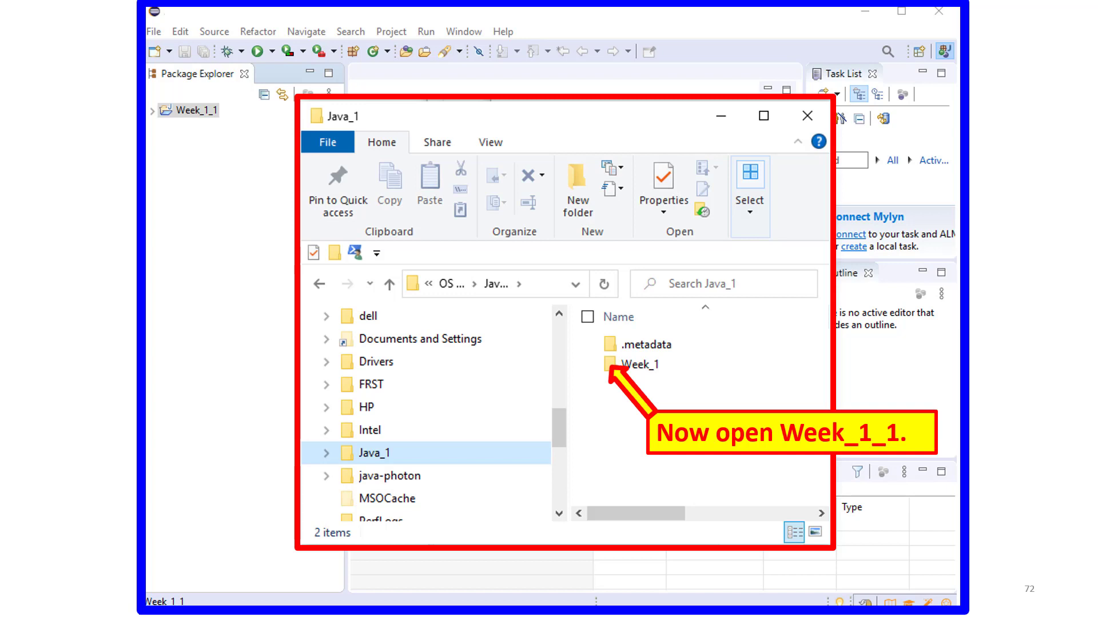
# Open the Week_1 folder inside C:\Java_1 in File Explorer.
pyautogui.doubleClick(644, 364)
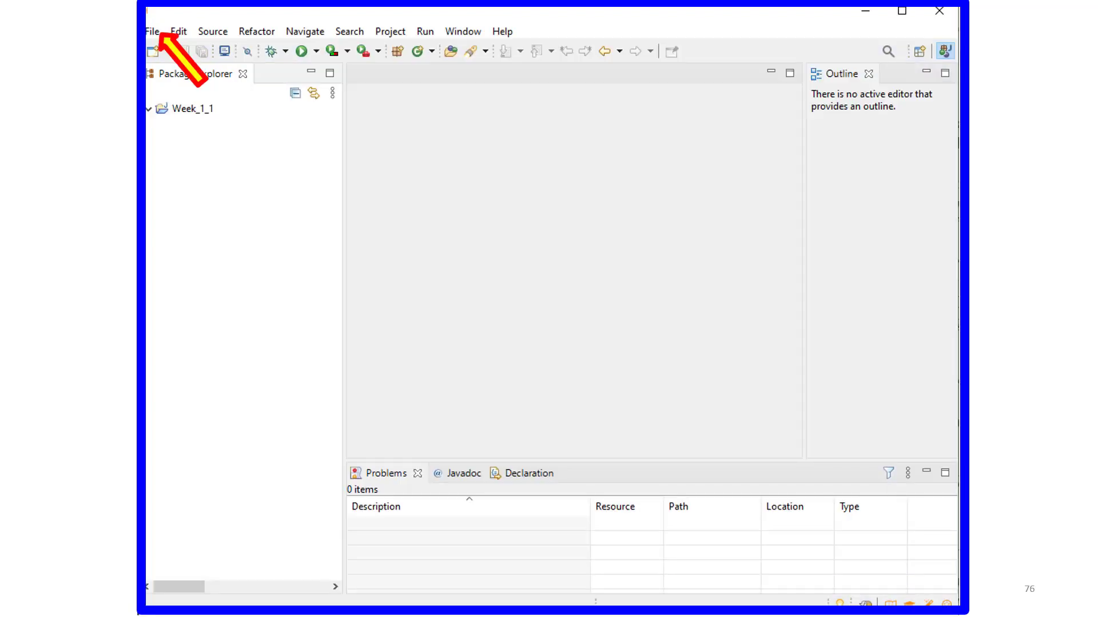
# Create class Program_1_1 in Week_1_1 with no package.
pyautogui.click(153, 32)
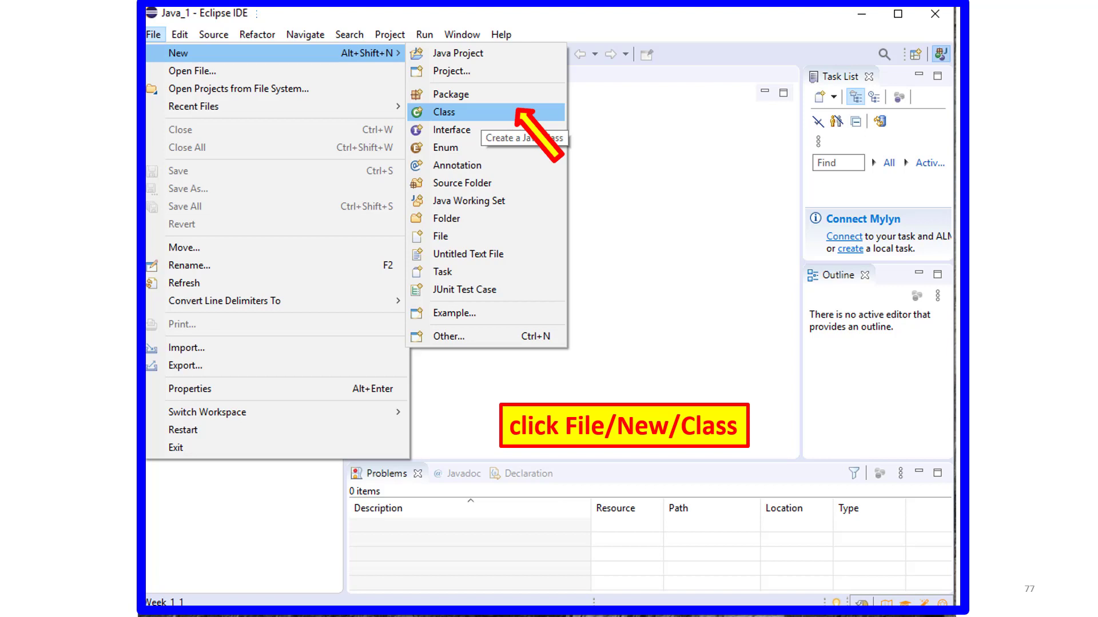
pyautogui.click(445, 112)
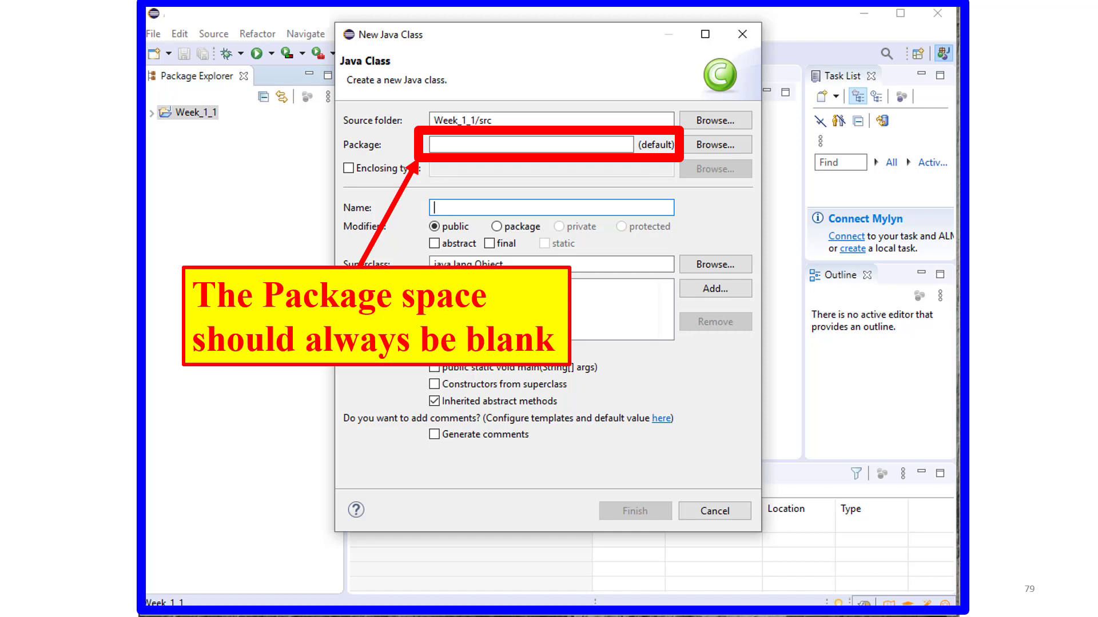
pyautogui.write('Program_1_1')
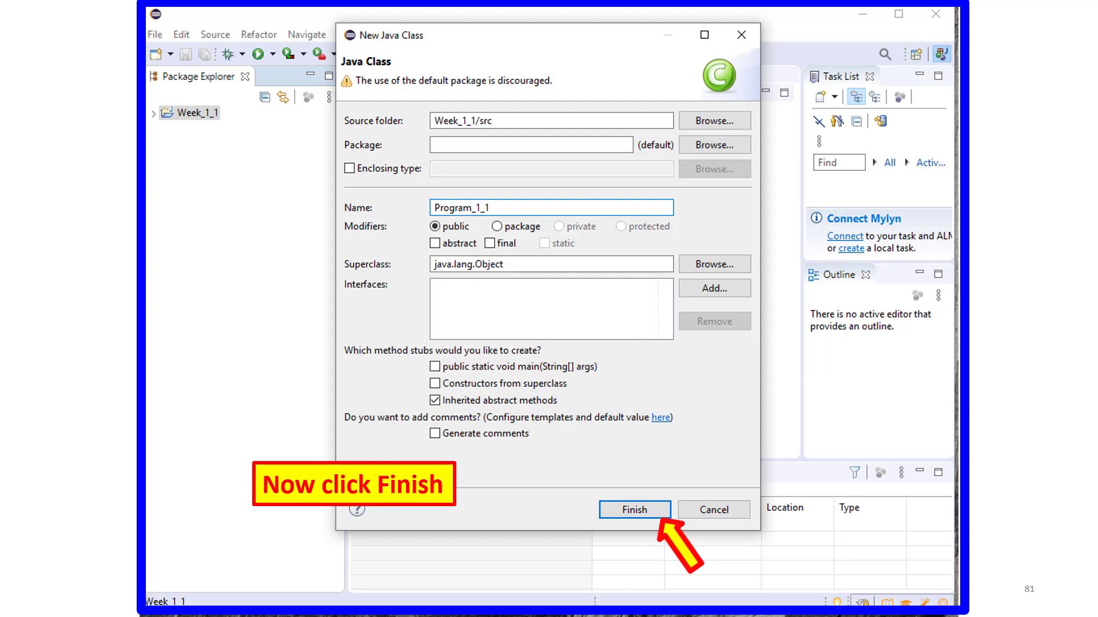
pyautogui.click(634, 510)
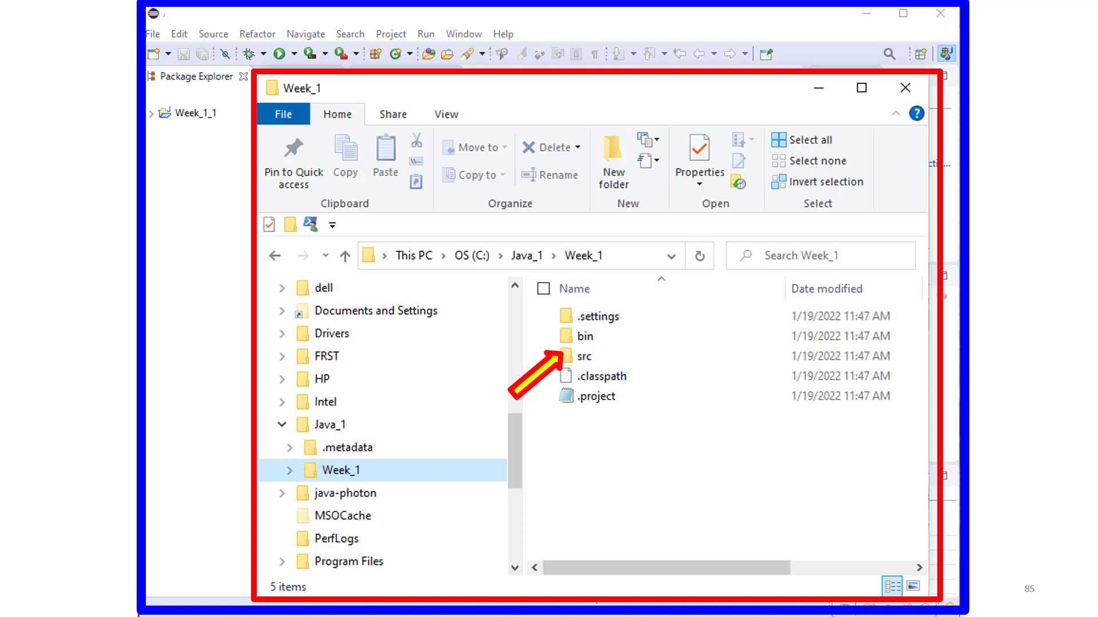
# Open the src folder inside Week_1 to find Program_1_1.java.
pyautogui.doubleClick(585, 356)
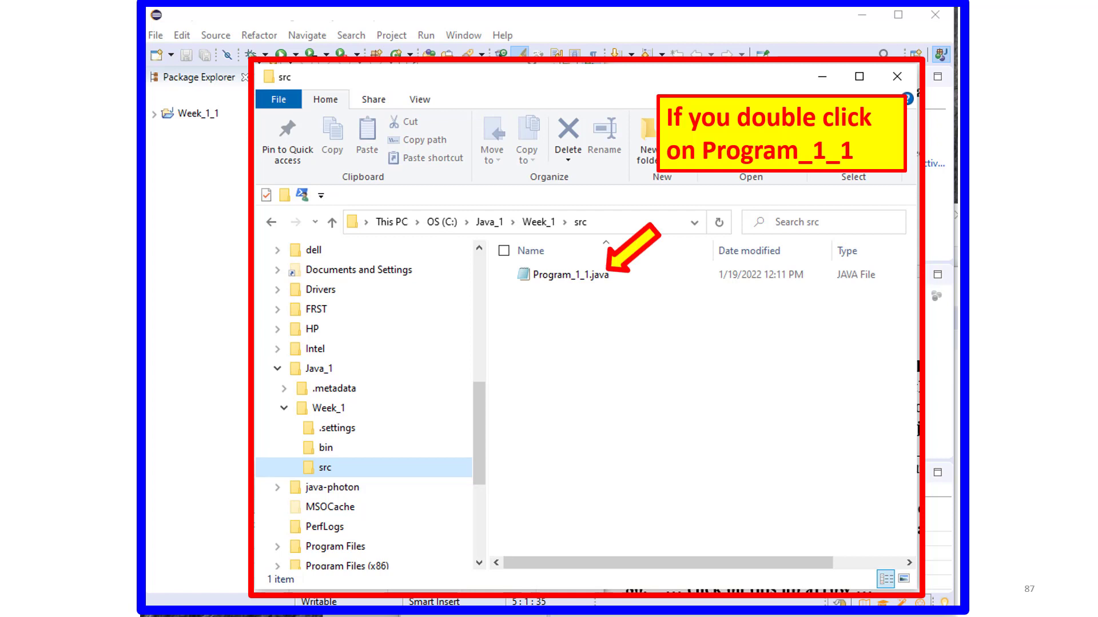
pyautogui.doubleClick(570, 274)
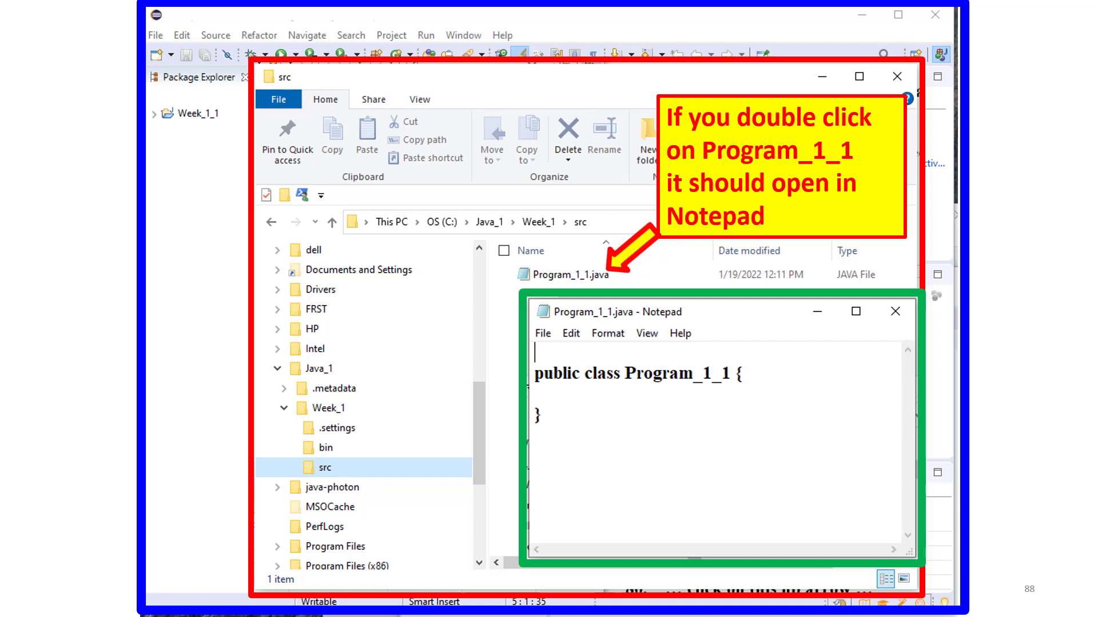
pyautogui.click(894, 311)
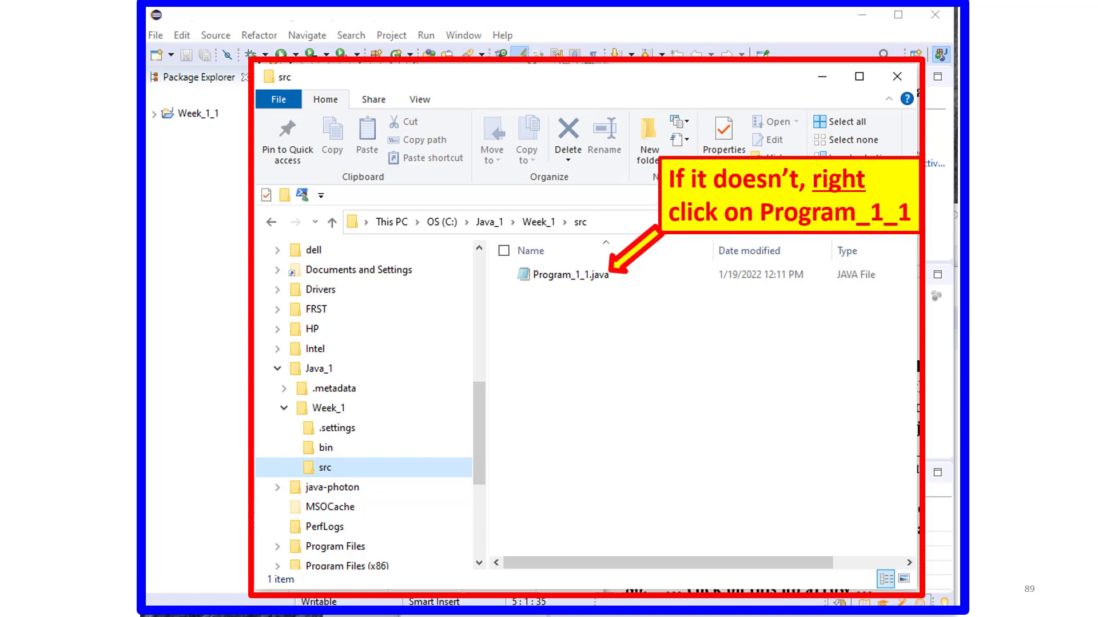
# Open Program_1_1.java with Notepad to view the empty public class.
pyautogui.rightClick(568, 248)
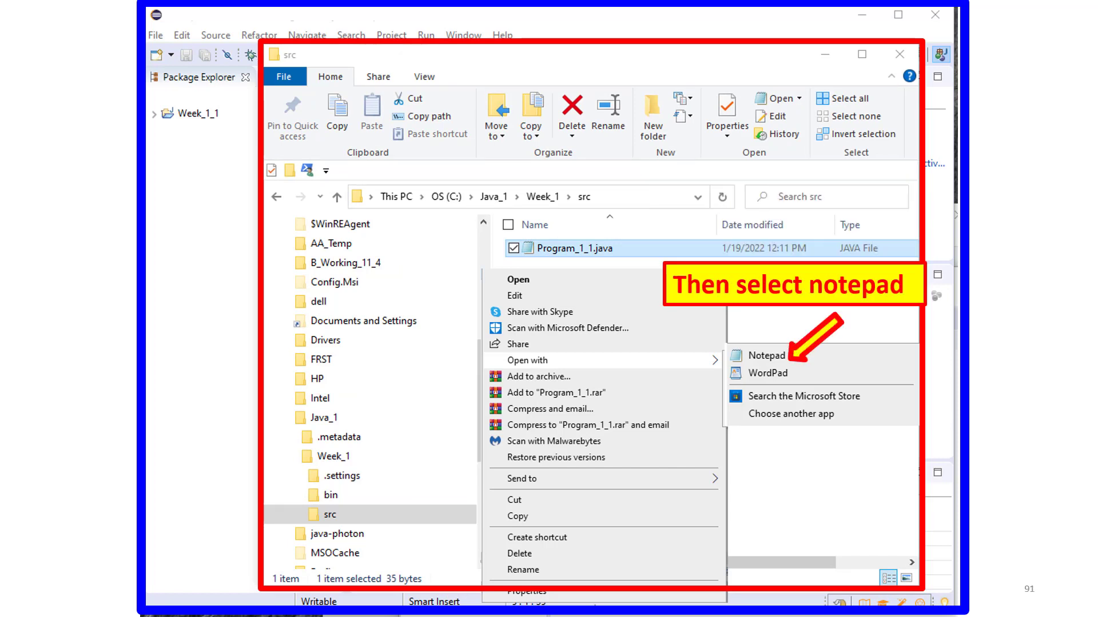
pyautogui.click(766, 355)
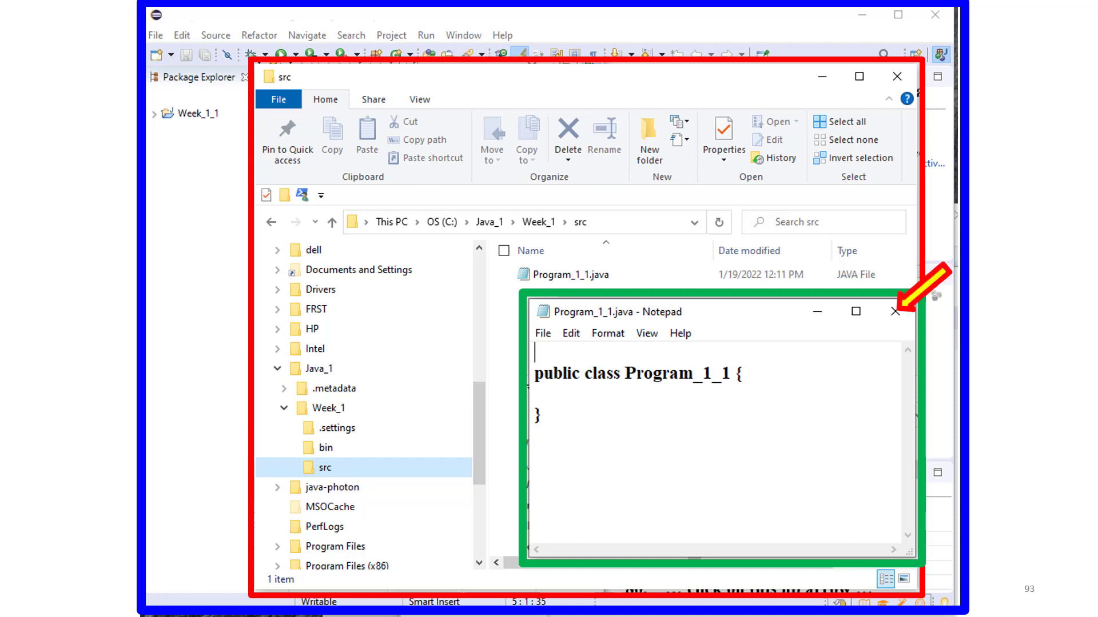
# Close Notepad and choose Open with on Program_1_1.class in Week_1\bin.
pyautogui.click(895, 311)
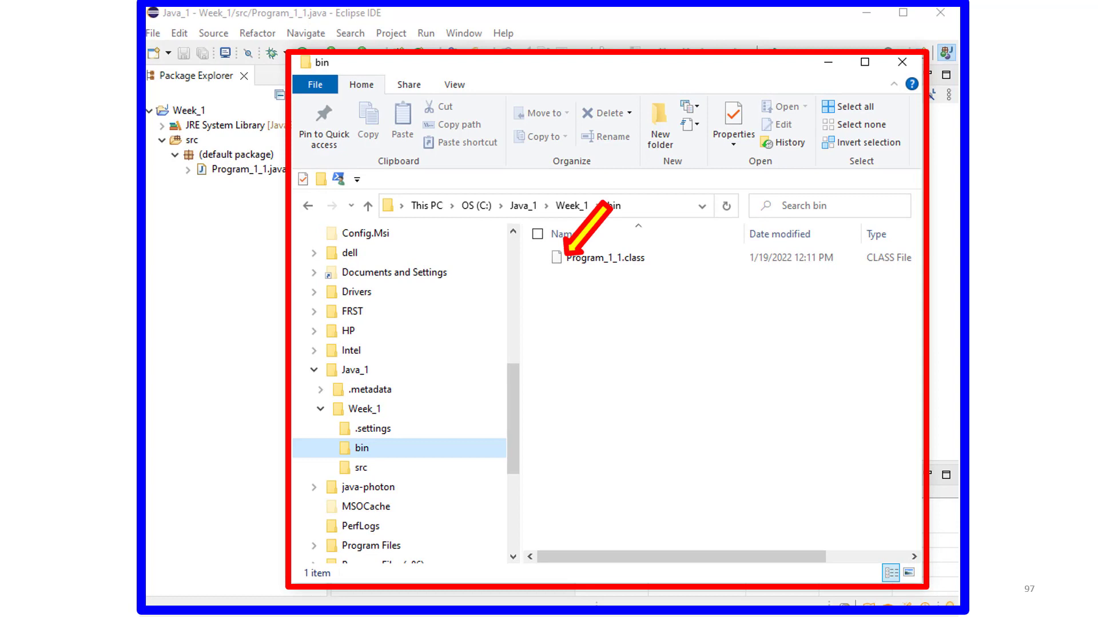
pyautogui.rightClick(605, 257)
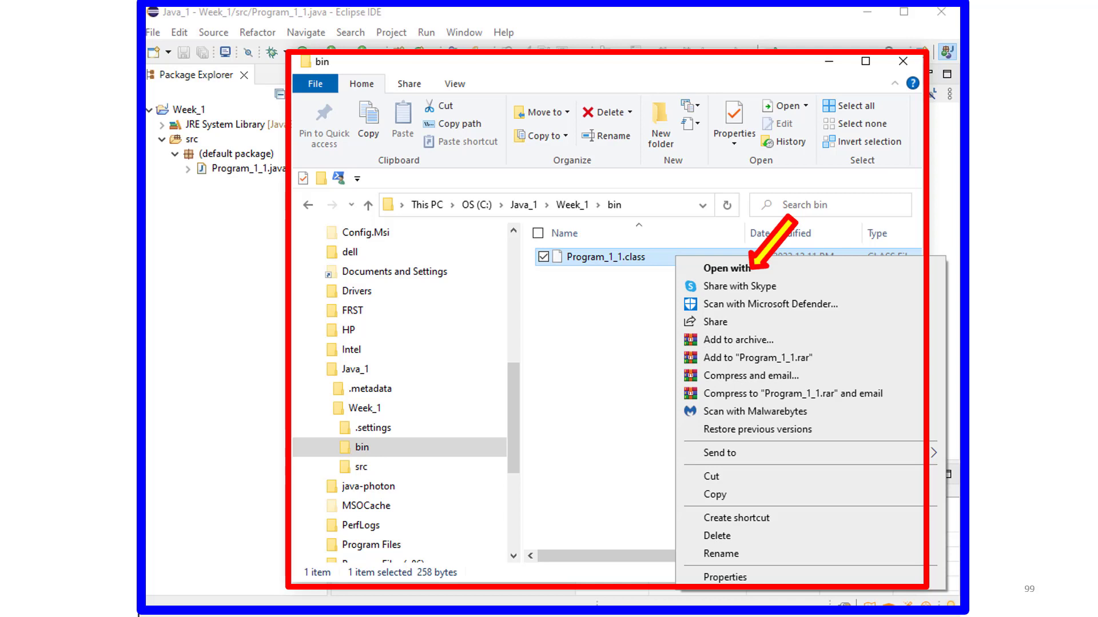
pyautogui.click(727, 268)
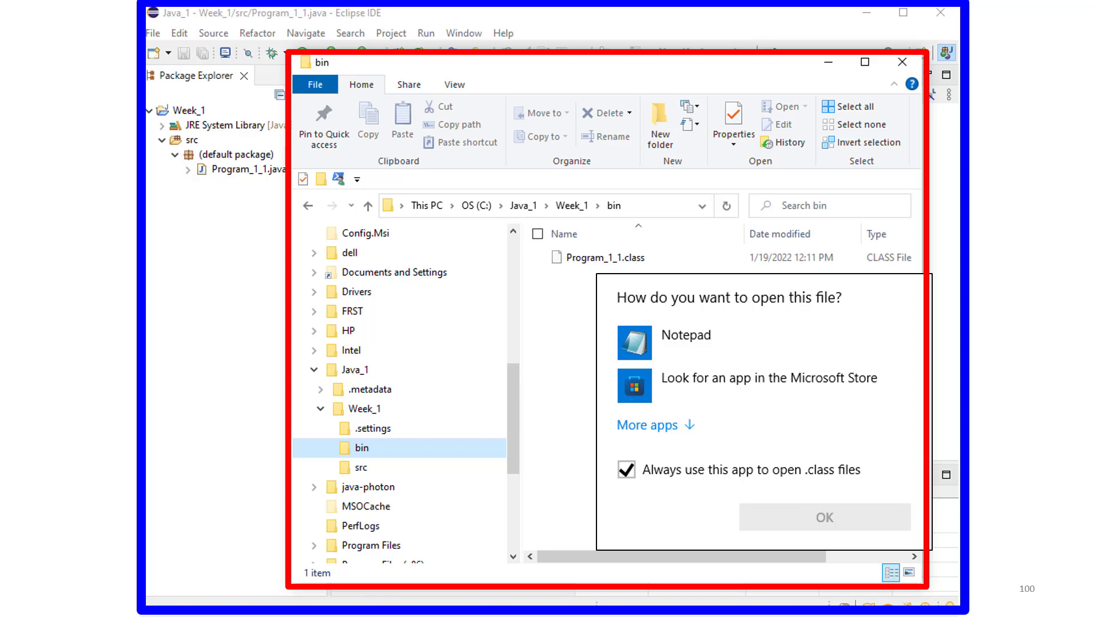
# Open Program_1_1.class with Notepad from the app chooser.
pyautogui.click(686, 336)
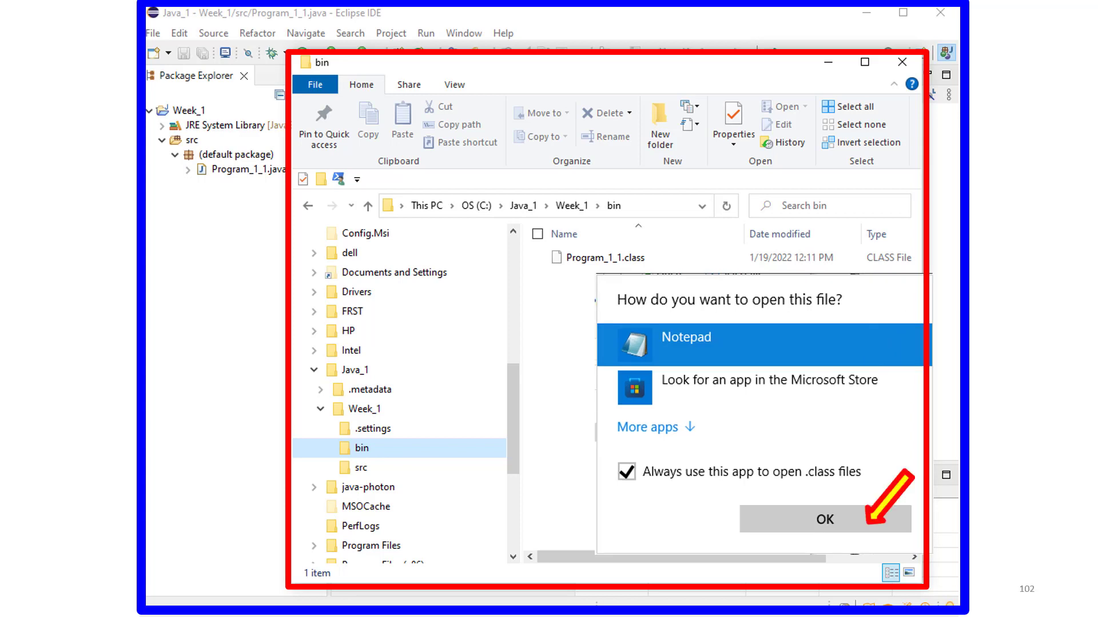
pyautogui.click(825, 519)
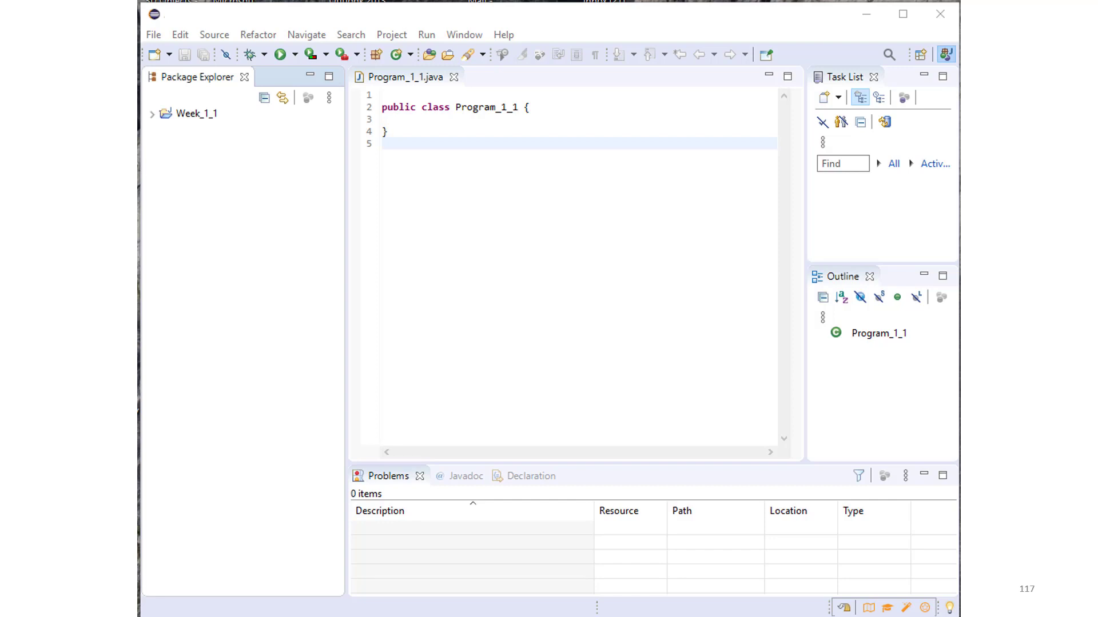
# Create the Program_1_1 class in Week_1_1/src via File > New > Class.
pyautogui.click(153, 32)
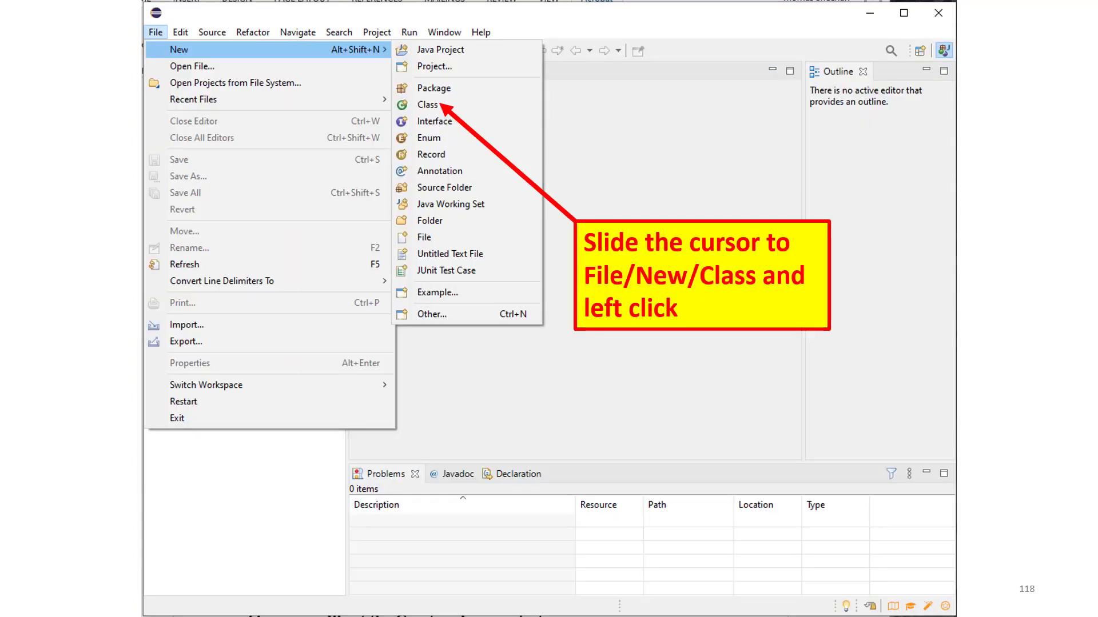
pyautogui.click(428, 104)
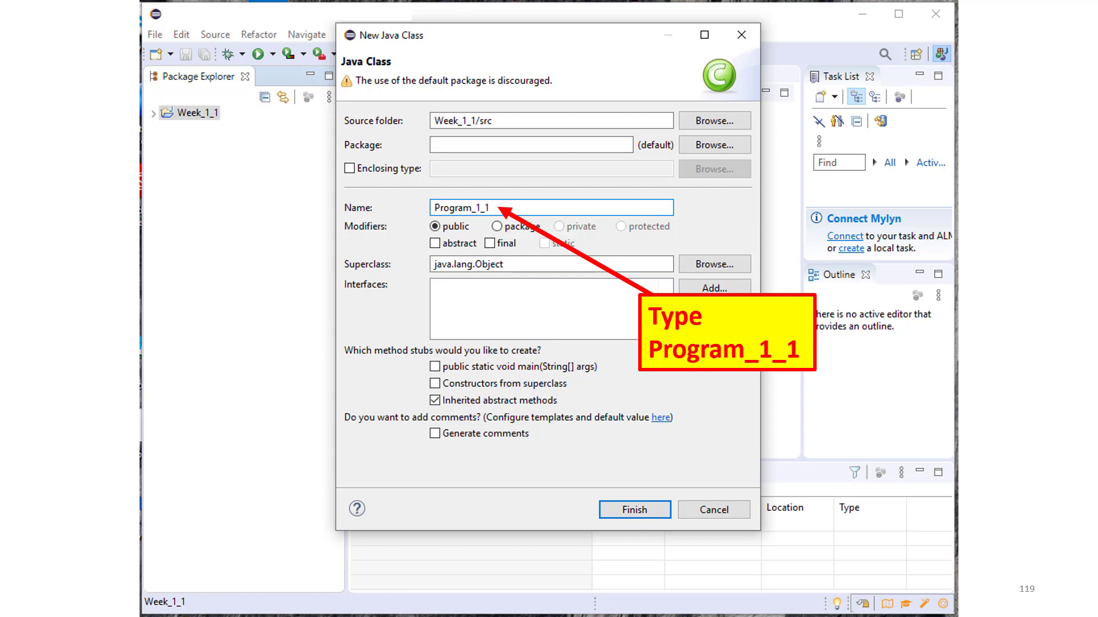
pyautogui.click(634, 510)
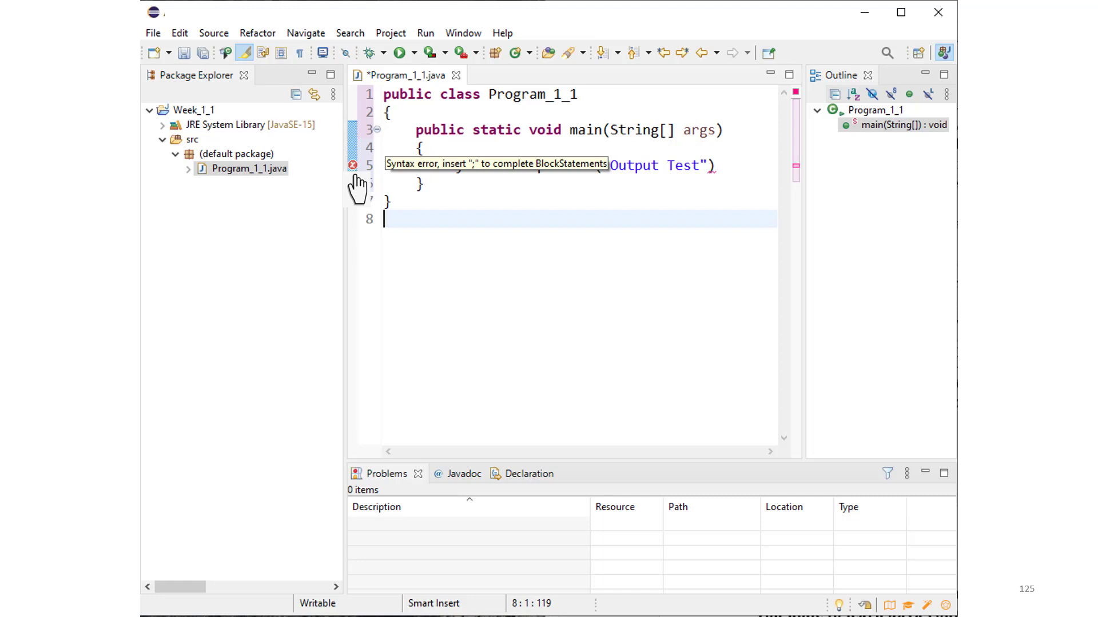
pyautogui.moveTo(355, 172)
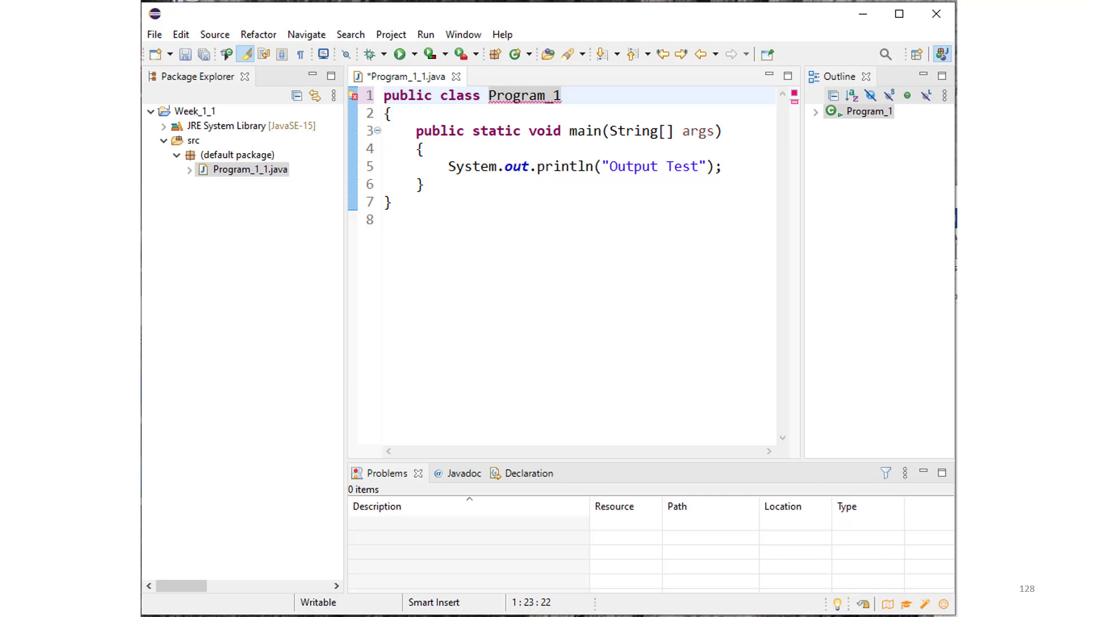
pyautogui.moveTo(355, 95)
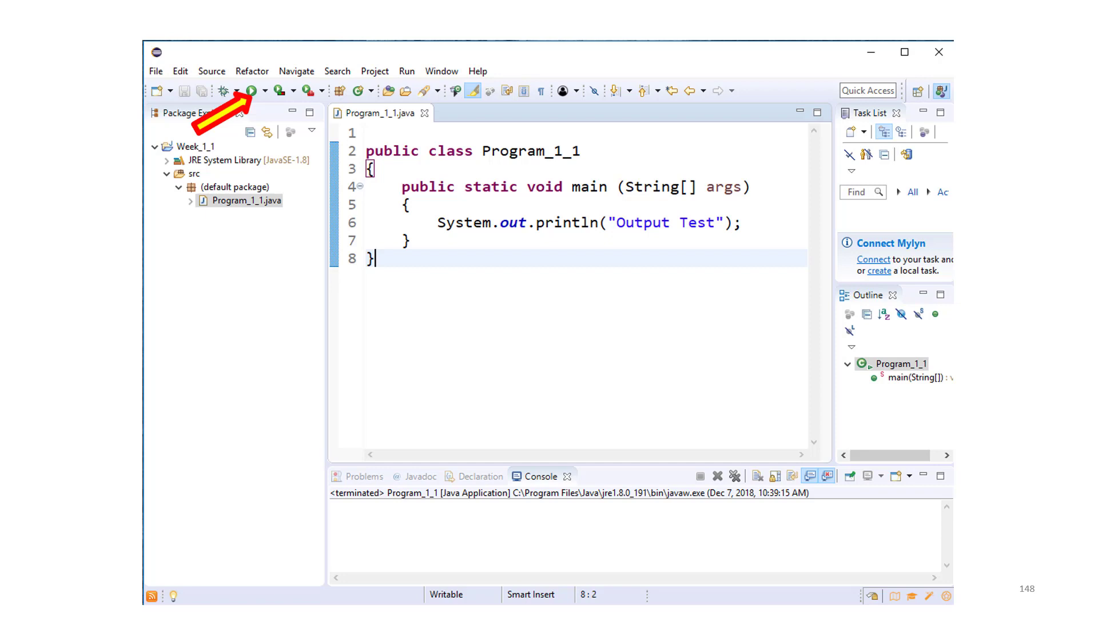
# Launch Program_1_1 with the toolbar Run button.
pyautogui.click(239, 91)
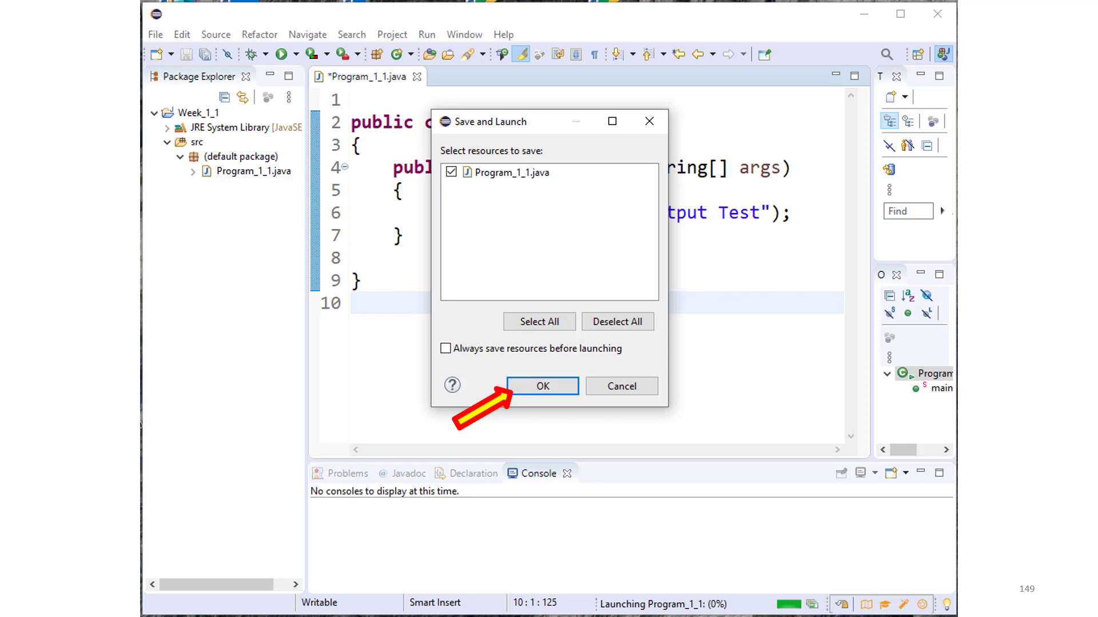
# Confirm the Save and Launch dialog to save Program_1_1.java and run it.
pyautogui.click(542, 386)
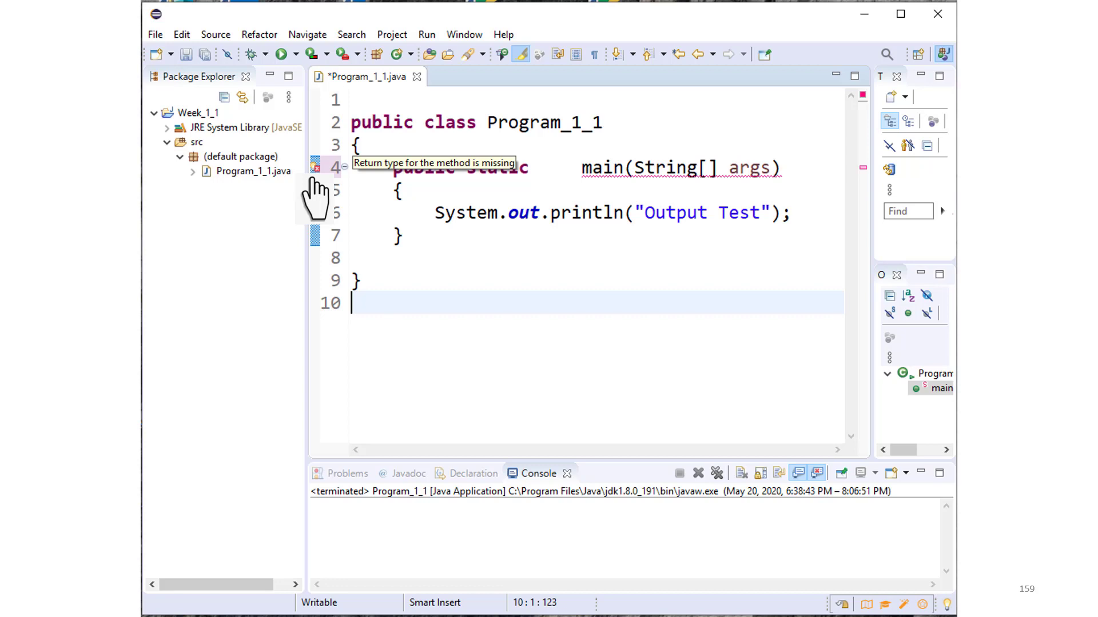
pyautogui.moveTo(316, 171)
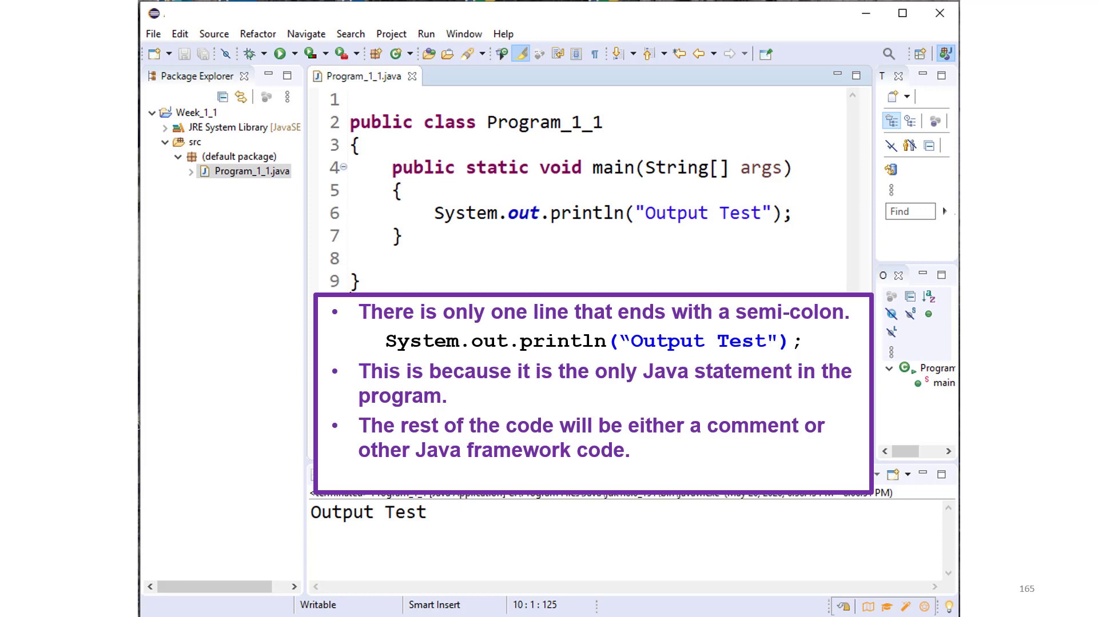
# Move the cursor right through the main method header of Program_1_1.
pyautogui.press('Right')
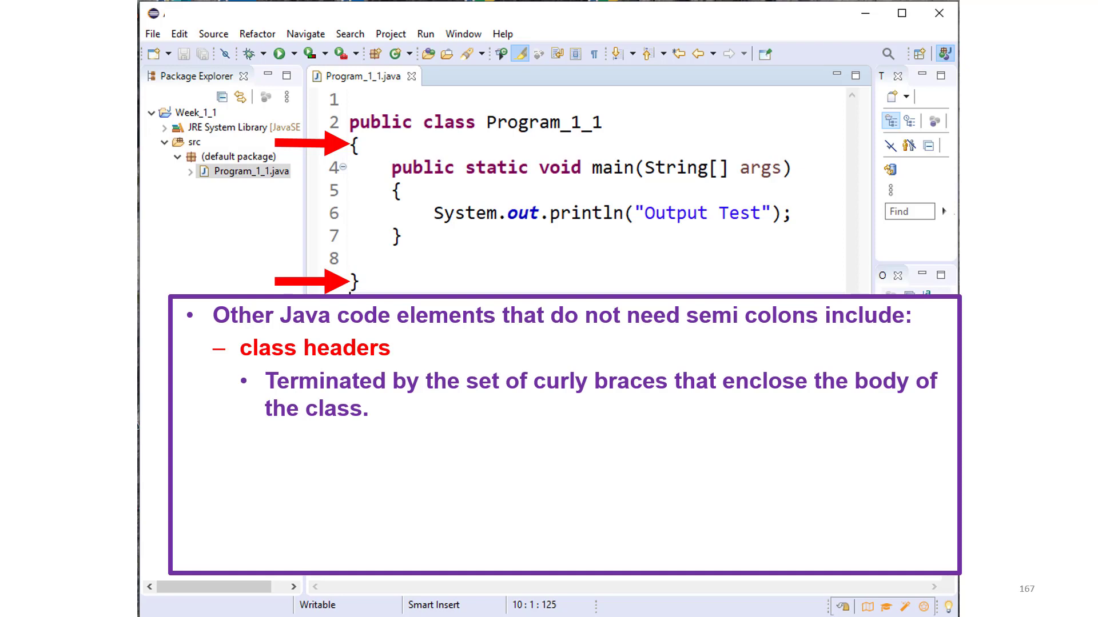
pyautogui.press('Right')
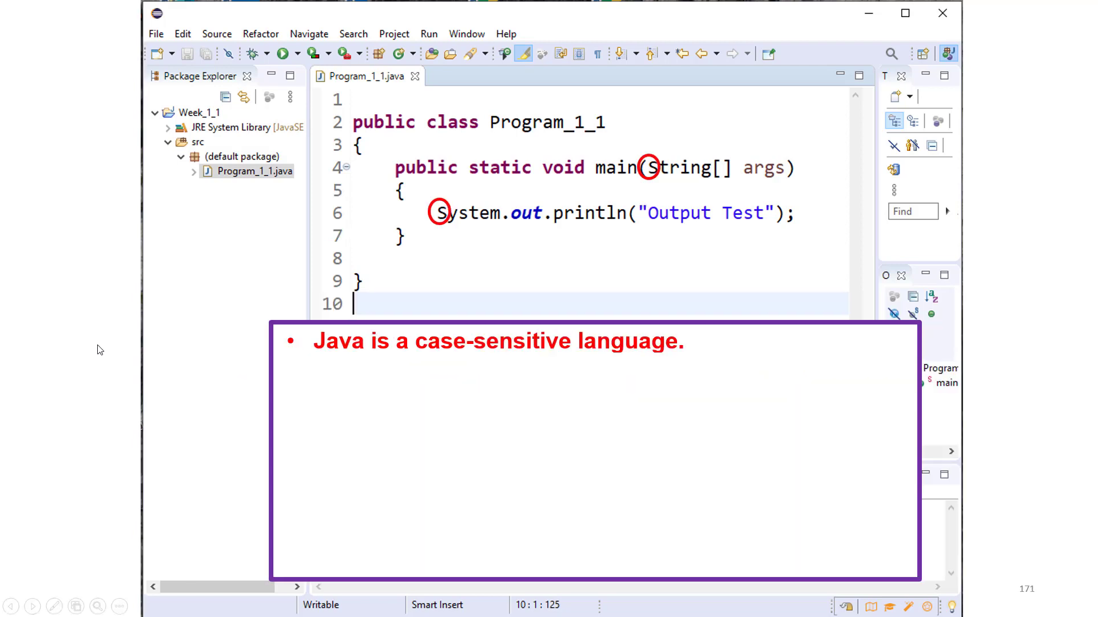
pyautogui.moveTo(17, 472)
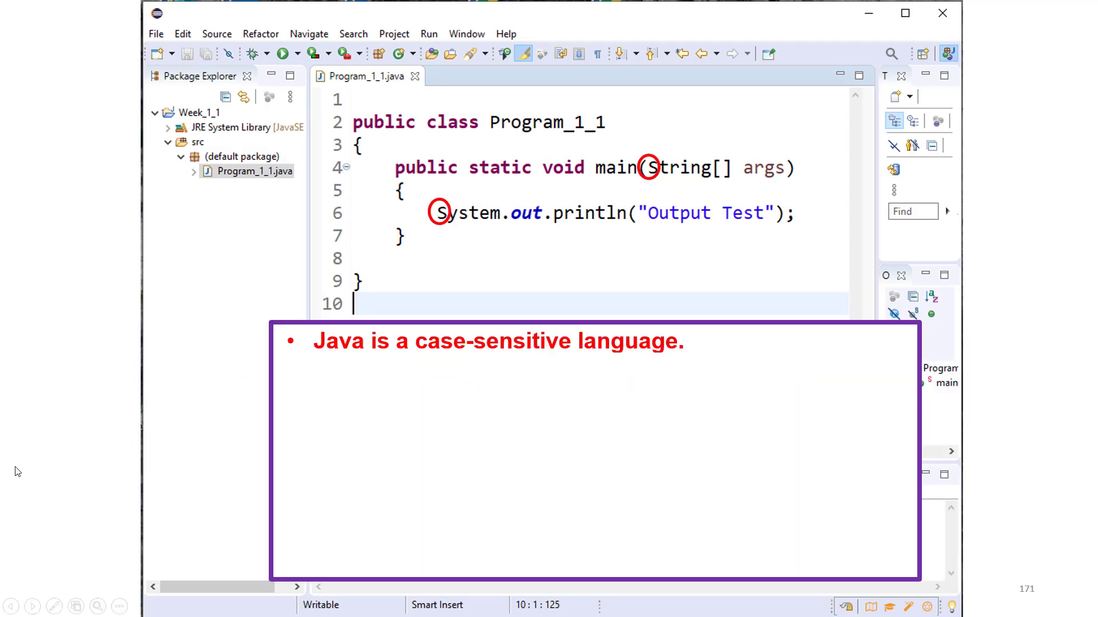
pyautogui.moveTo(22, 469)
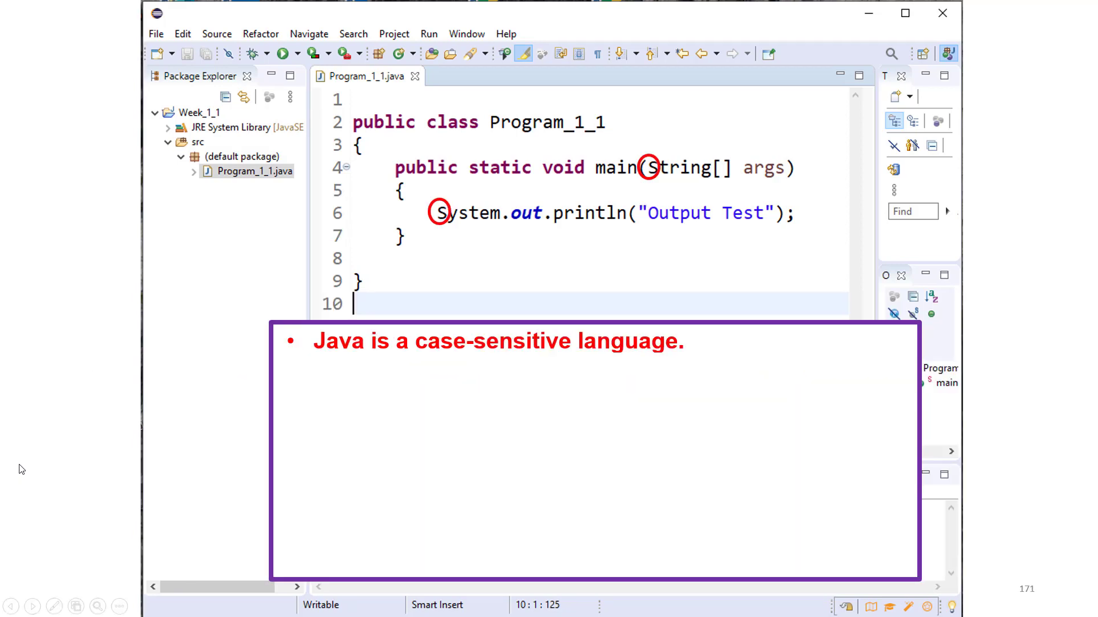